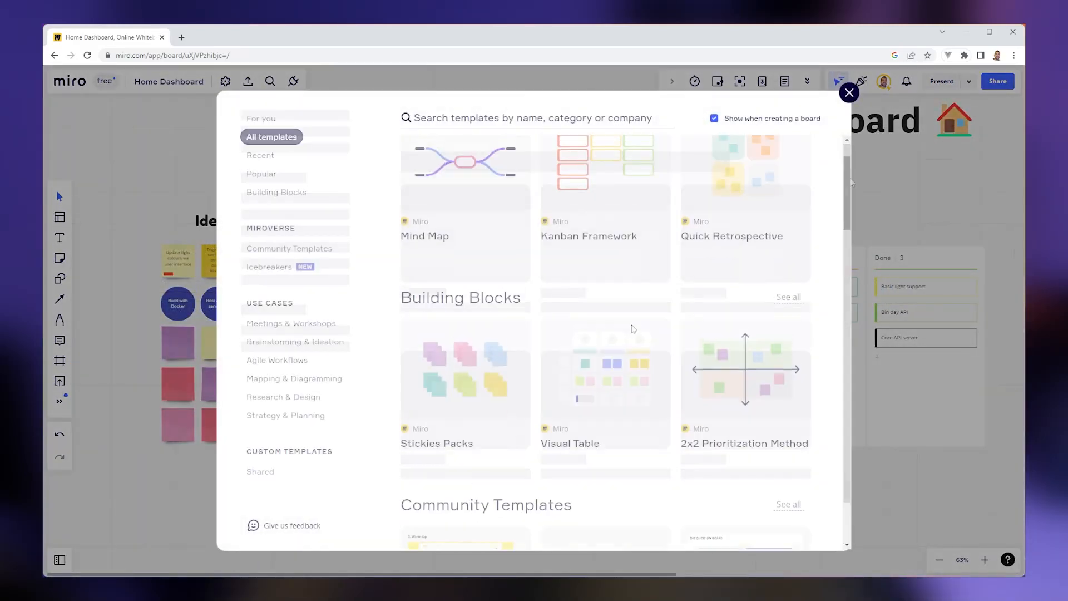
- Scroll down through the All templates gallery before closing it
scroll(down, 3)
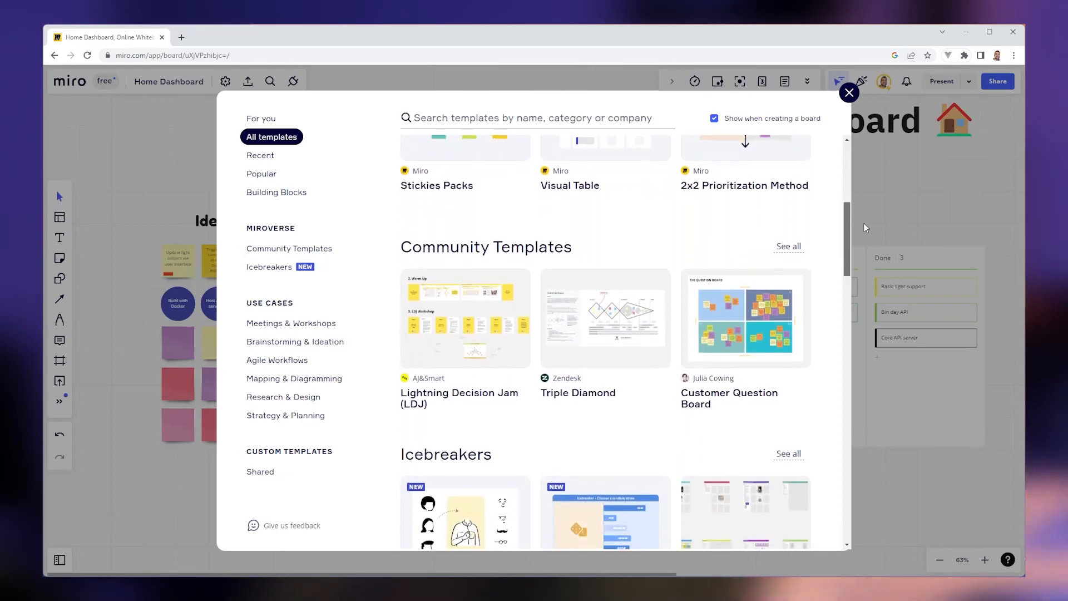
scroll(down, 3)
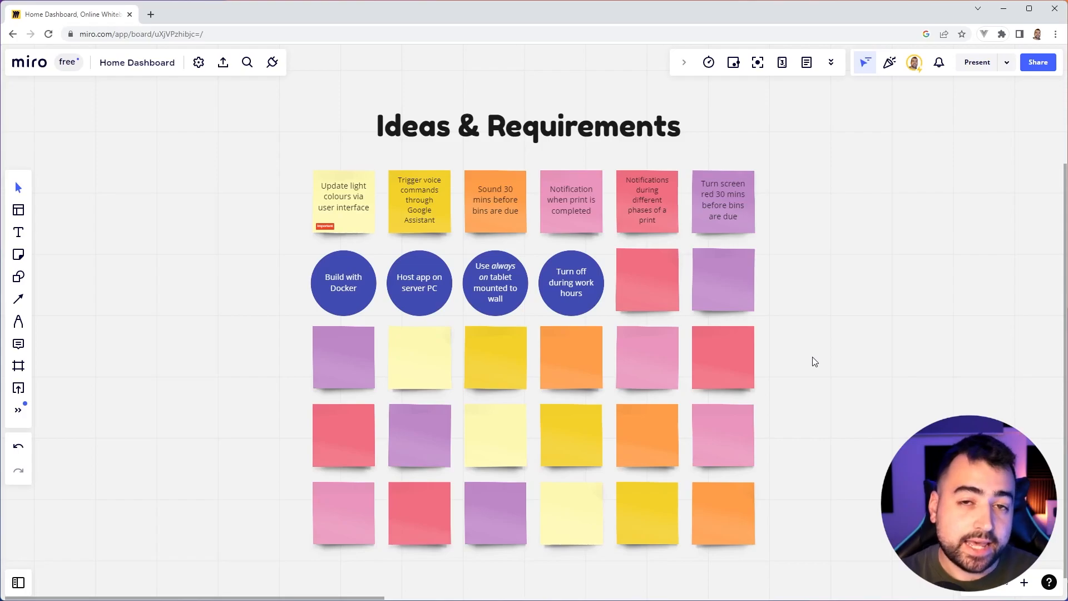
mouse_move(805, 402)
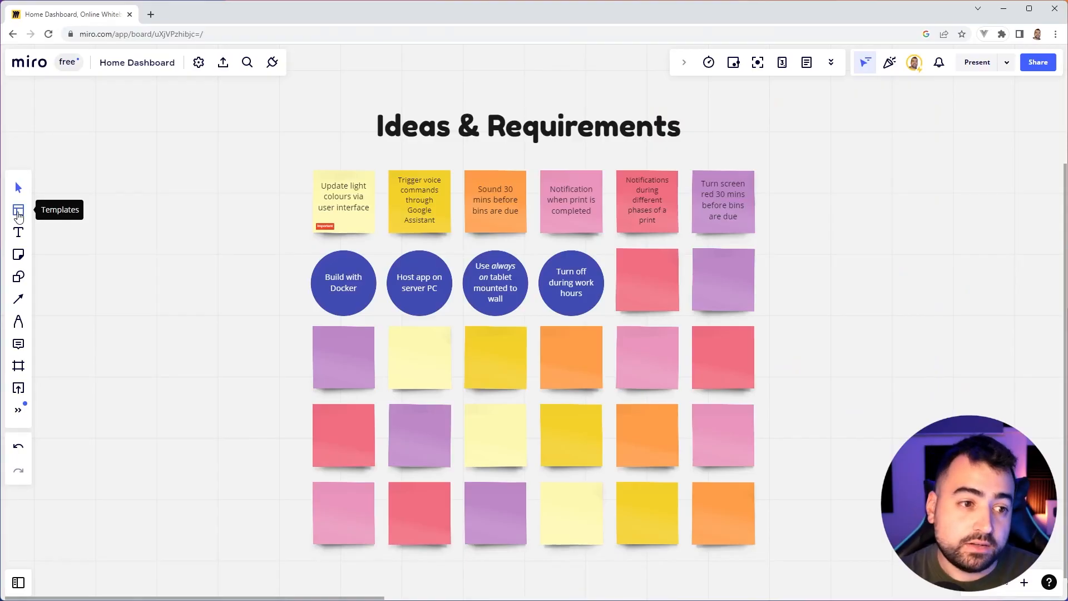
- Search the template gallery for 'brain' and preview the Brainwriting template
click(19, 211)
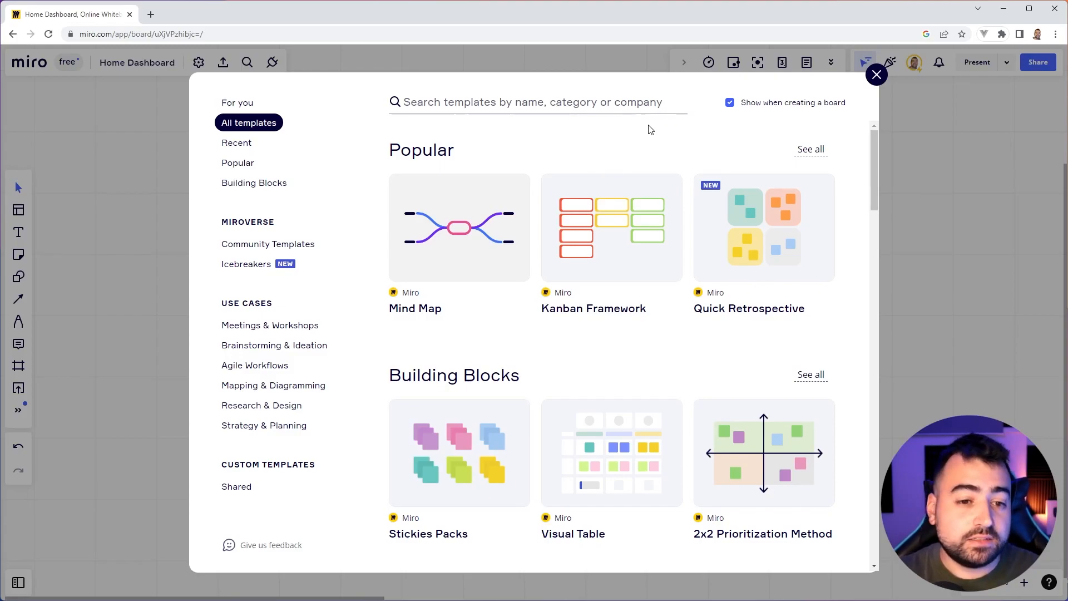
mouse_move(577, 386)
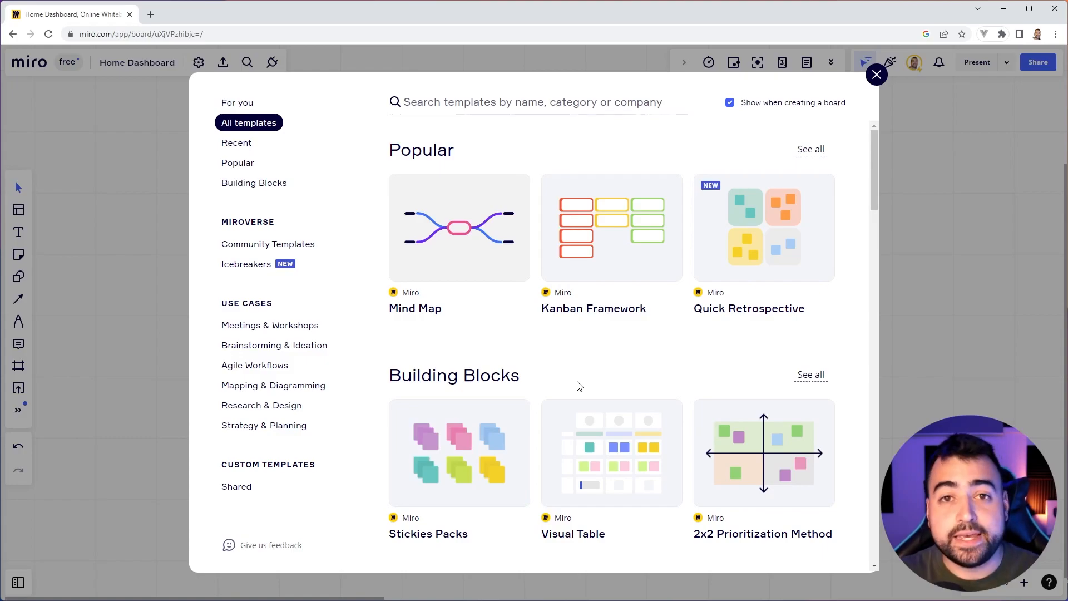
mouse_move(507, 271)
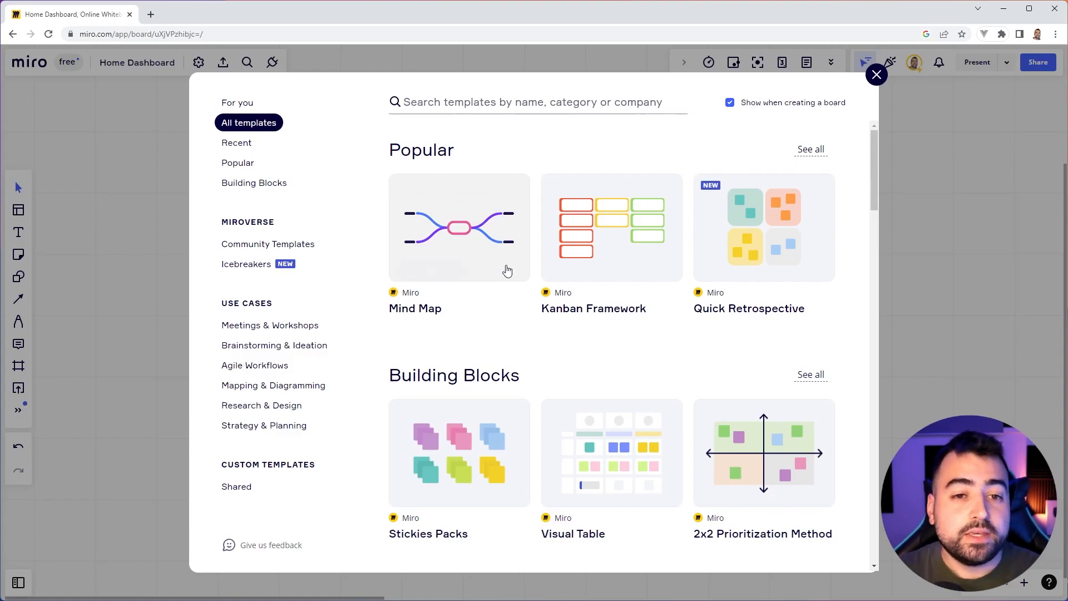
text(brainwriting)
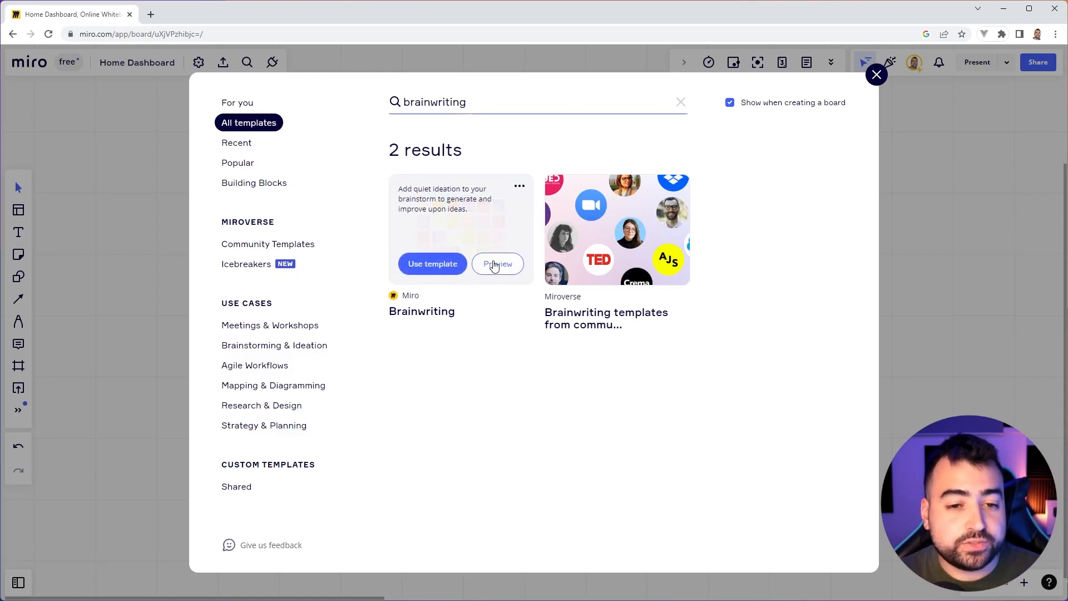
click(496, 264)
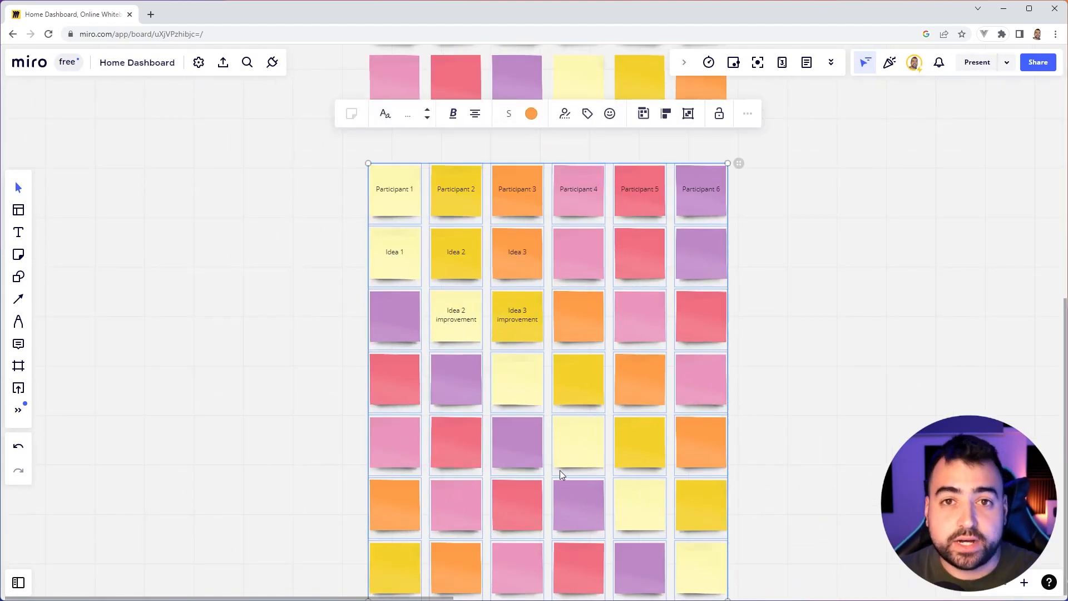
mouse_move(681, 199)
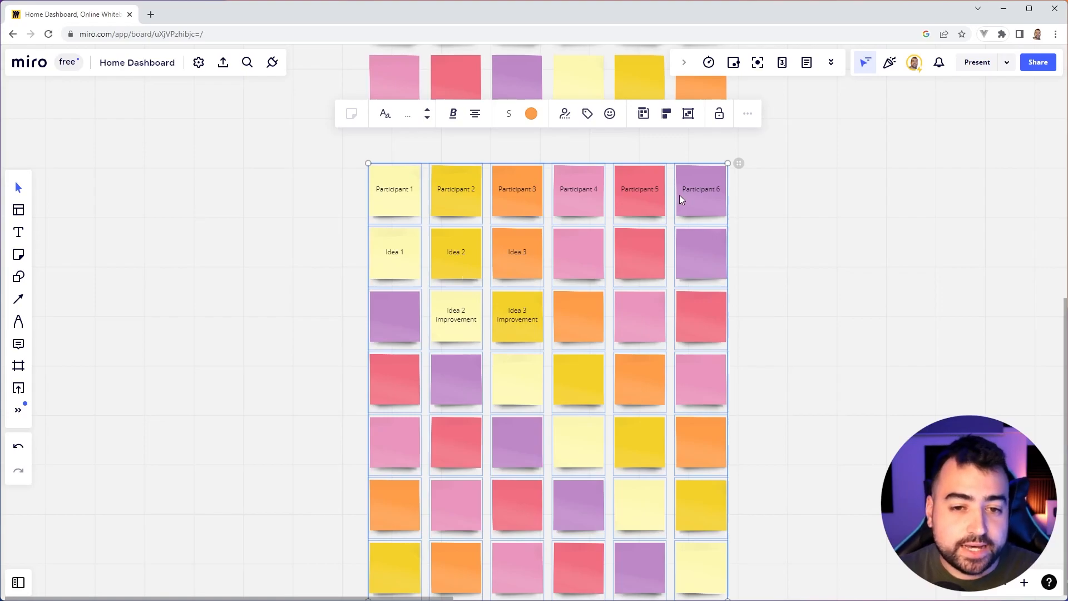
mouse_move(766, 393)
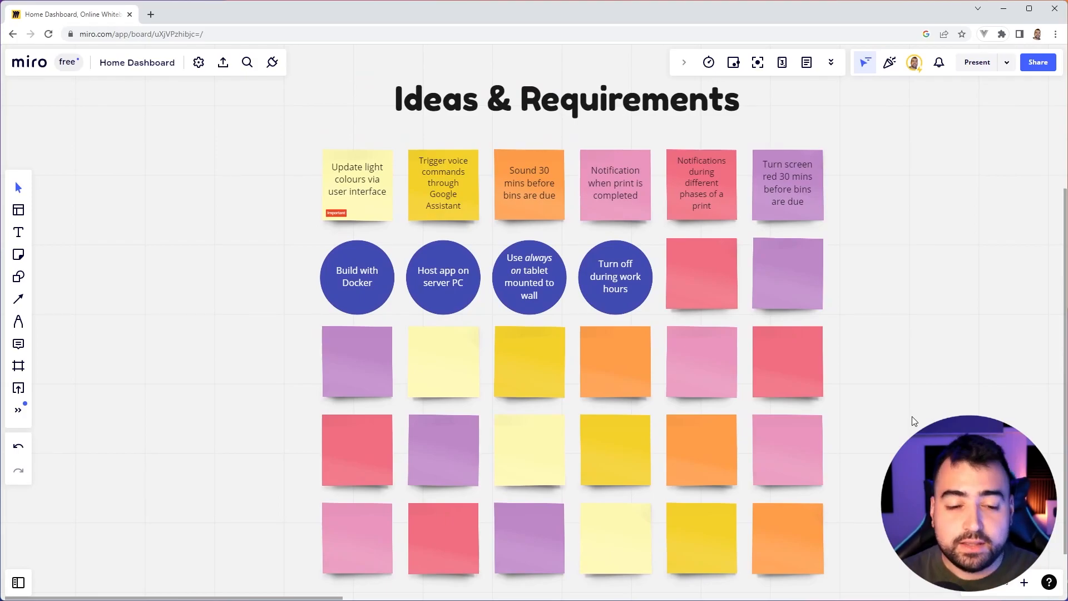
mouse_move(892, 408)
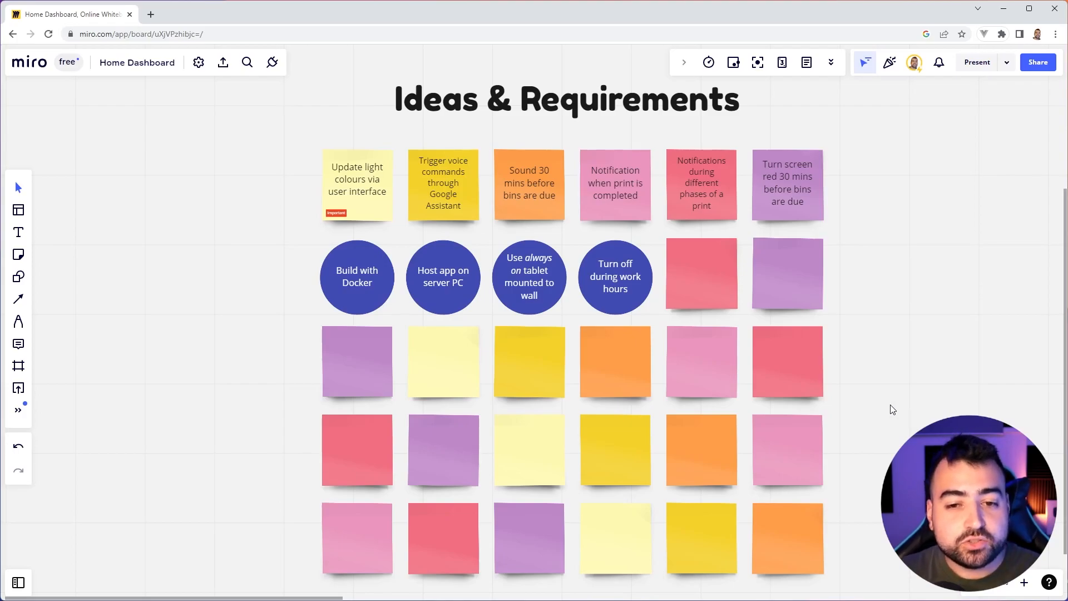
mouse_move(965, 207)
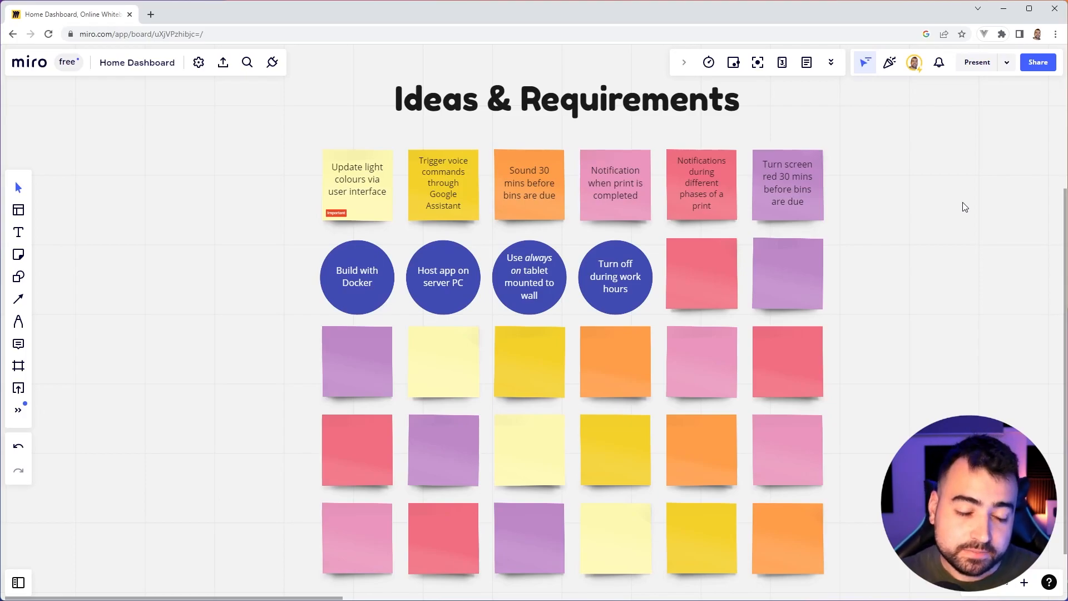
scroll(down, 3)
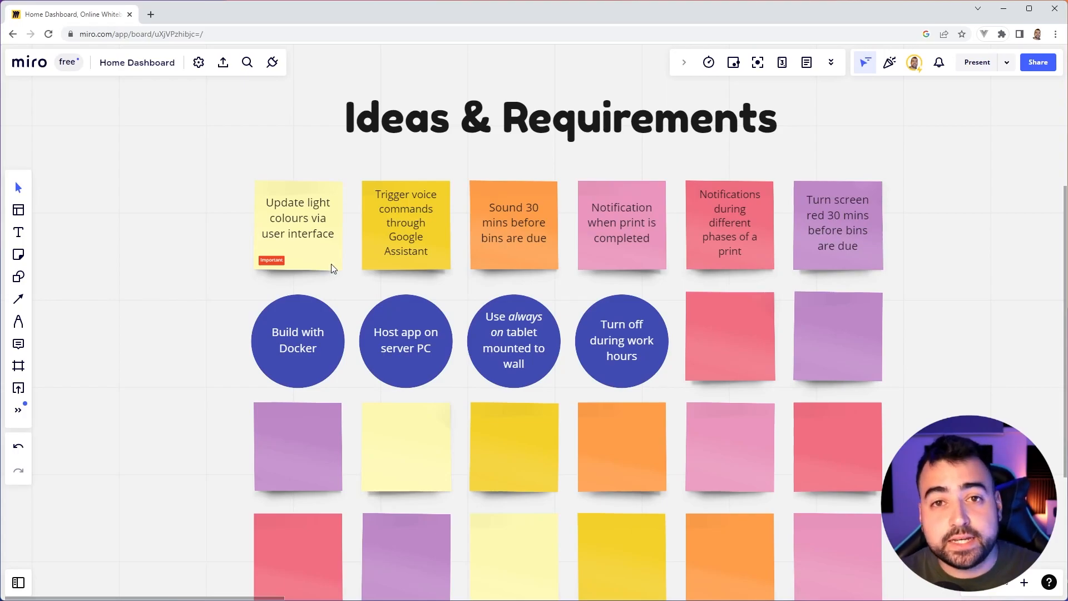
mouse_move(385, 311)
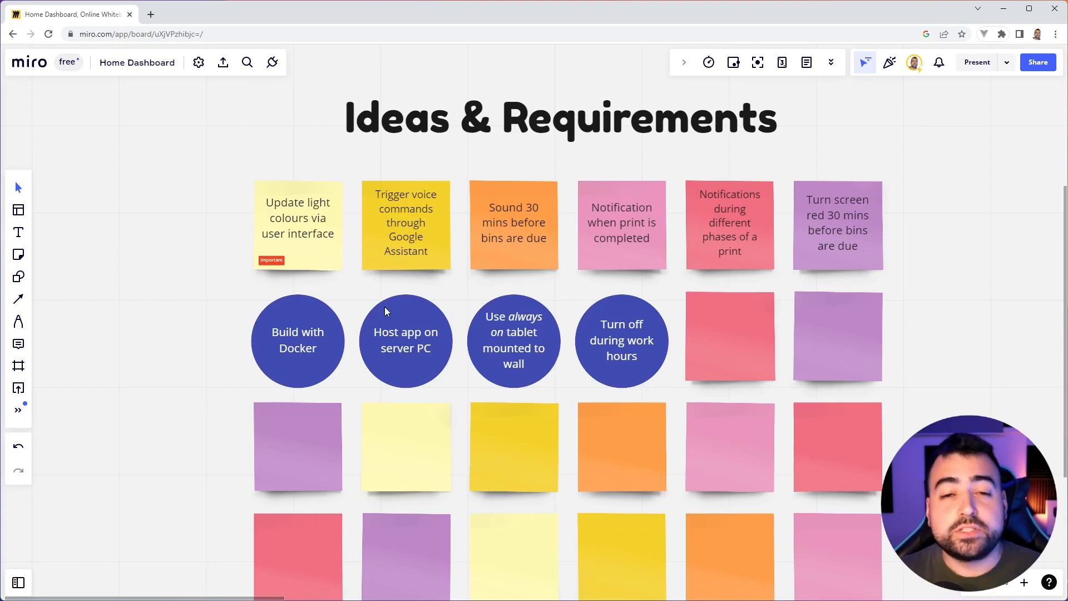
mouse_move(480, 293)
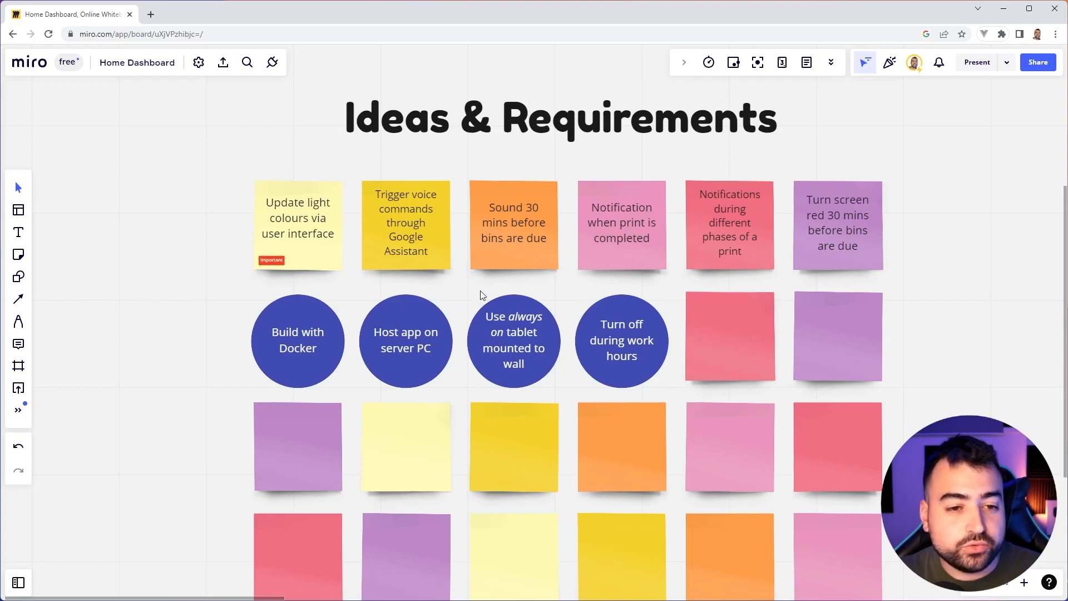
mouse_move(477, 292)
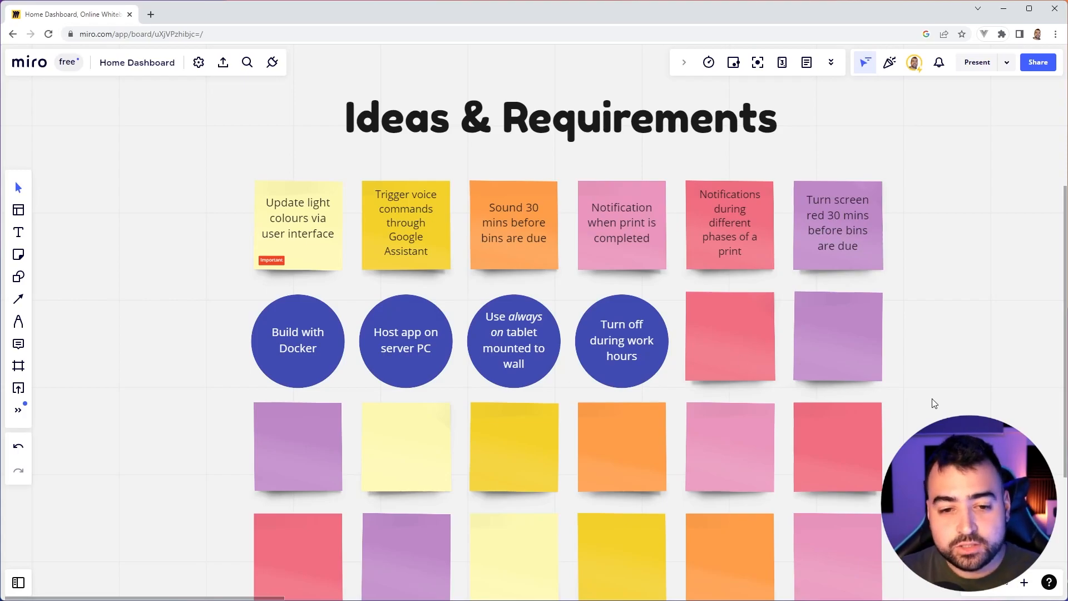
scroll(up, 3)
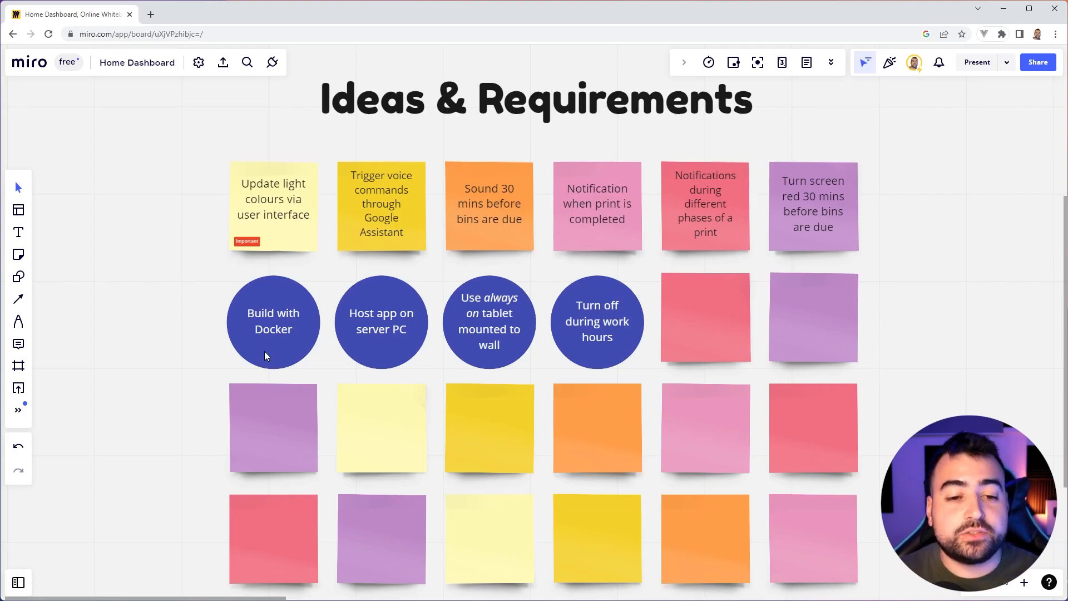
mouse_move(440, 361)
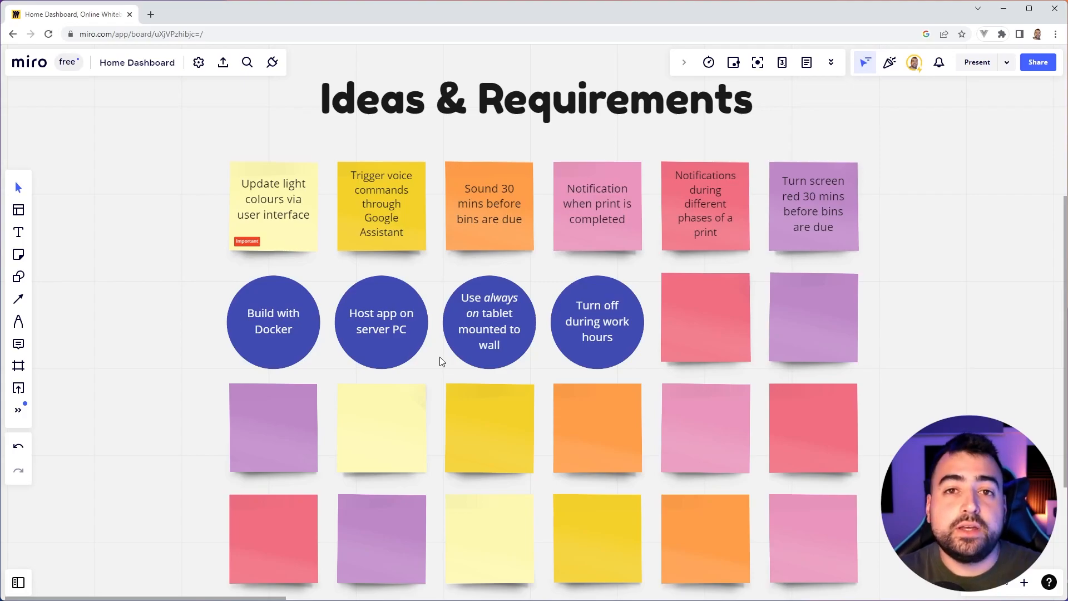
mouse_move(465, 251)
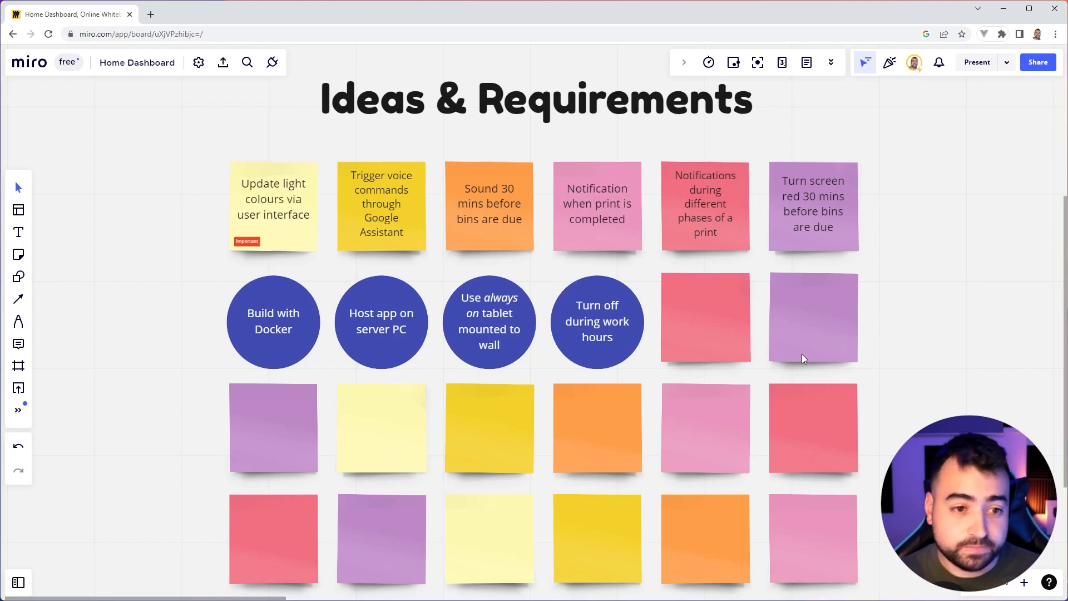
mouse_move(306, 344)
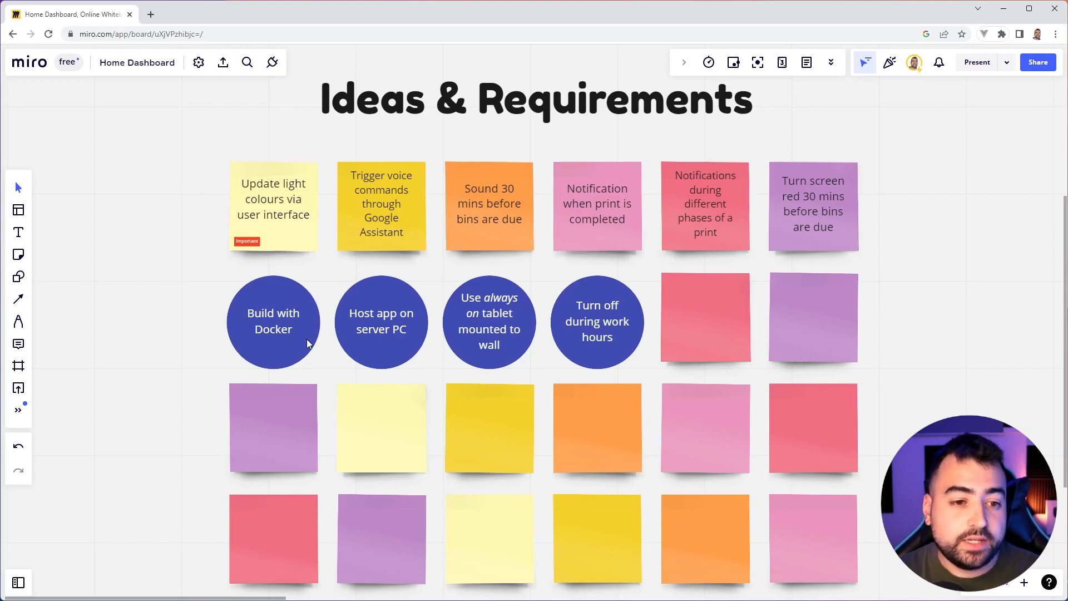
click(273, 321)
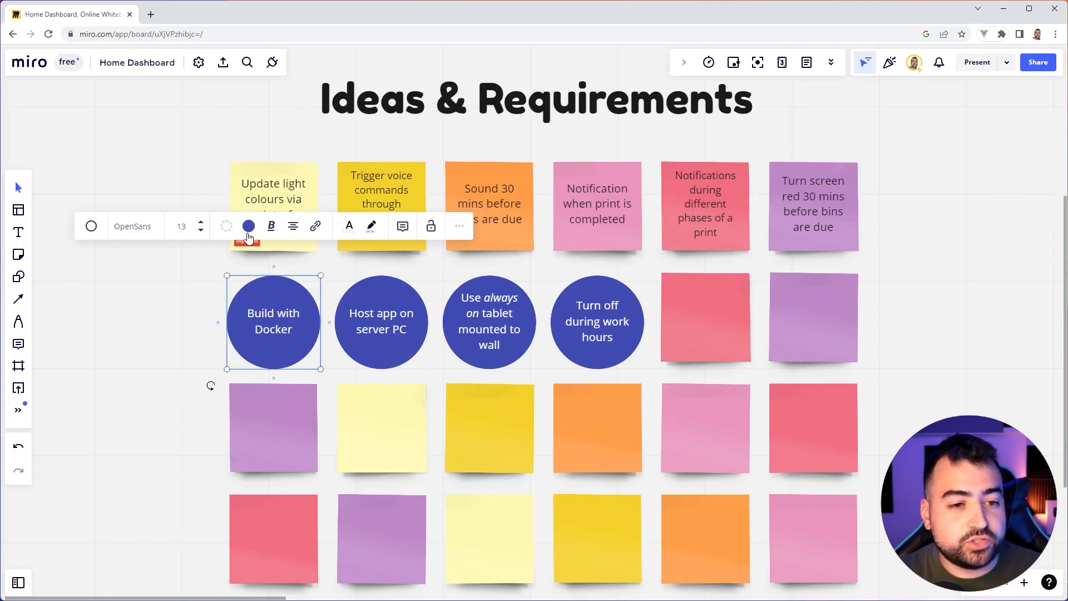
mouse_move(225, 231)
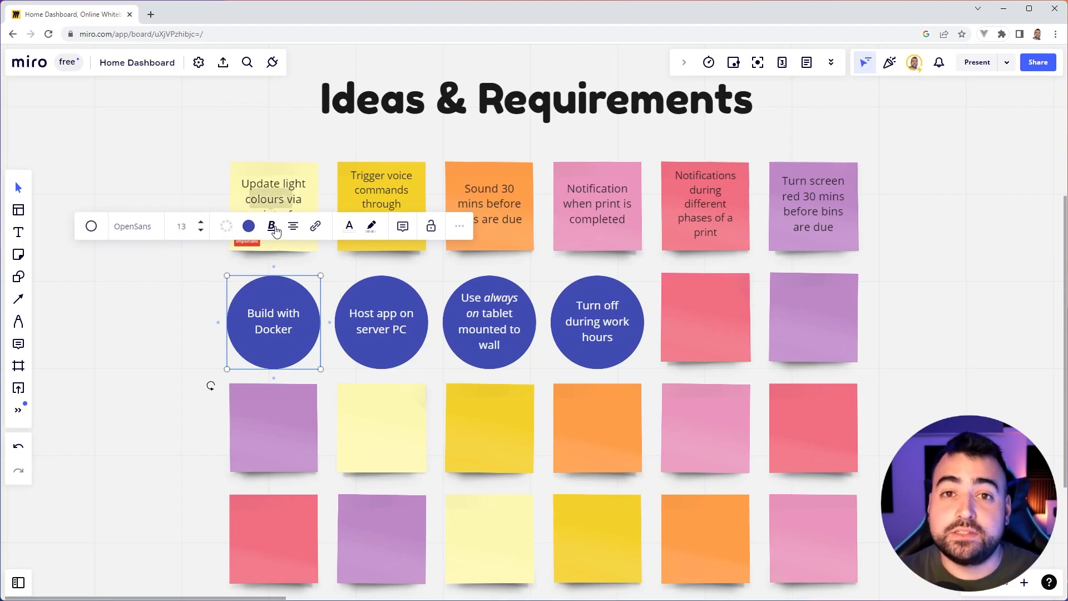
click(190, 170)
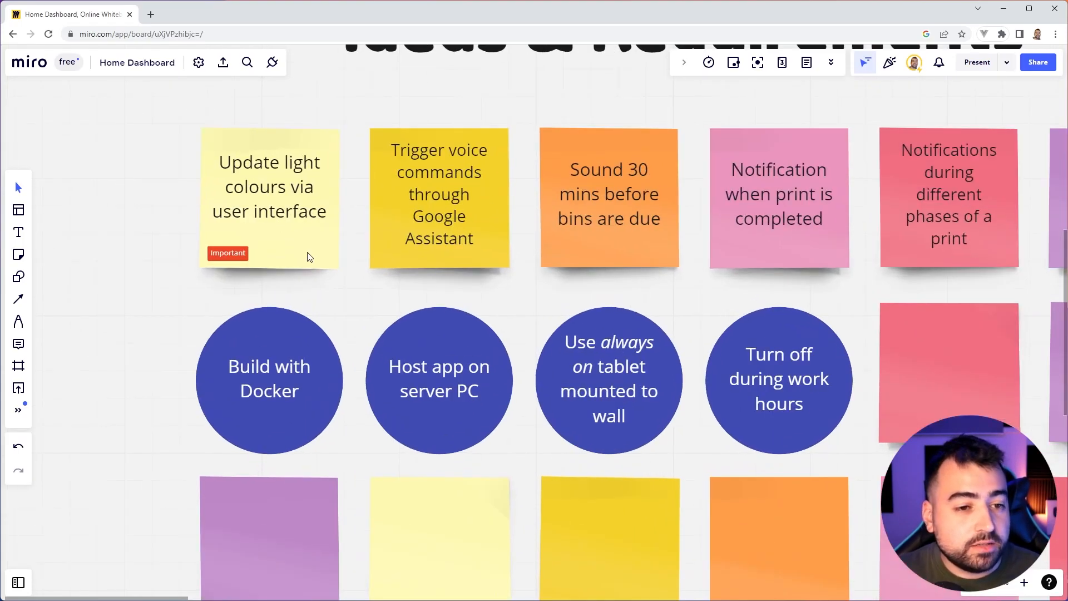
click(268, 198)
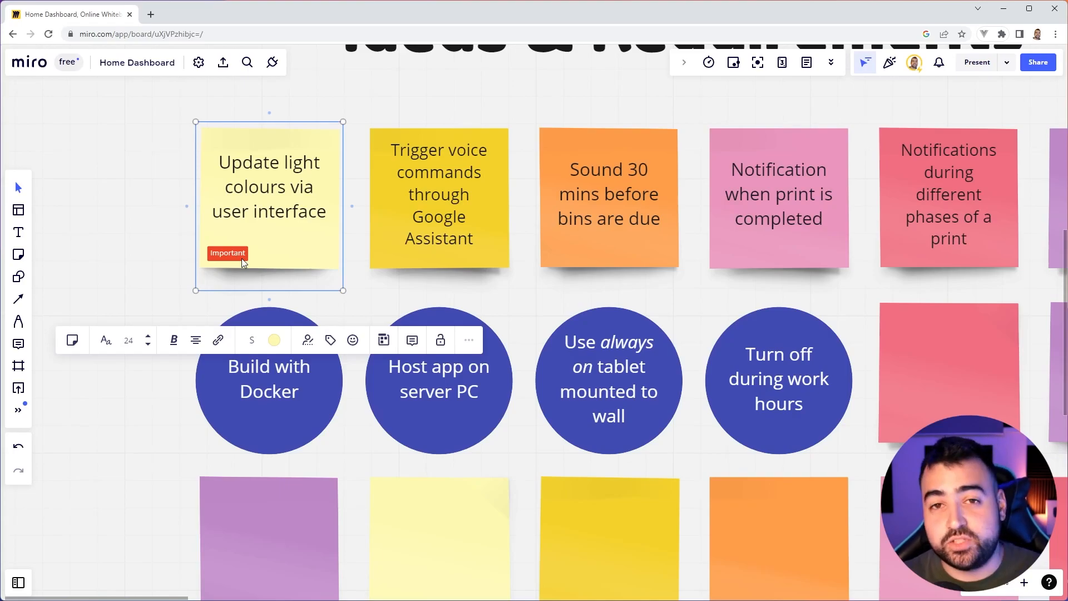
mouse_move(305, 298)
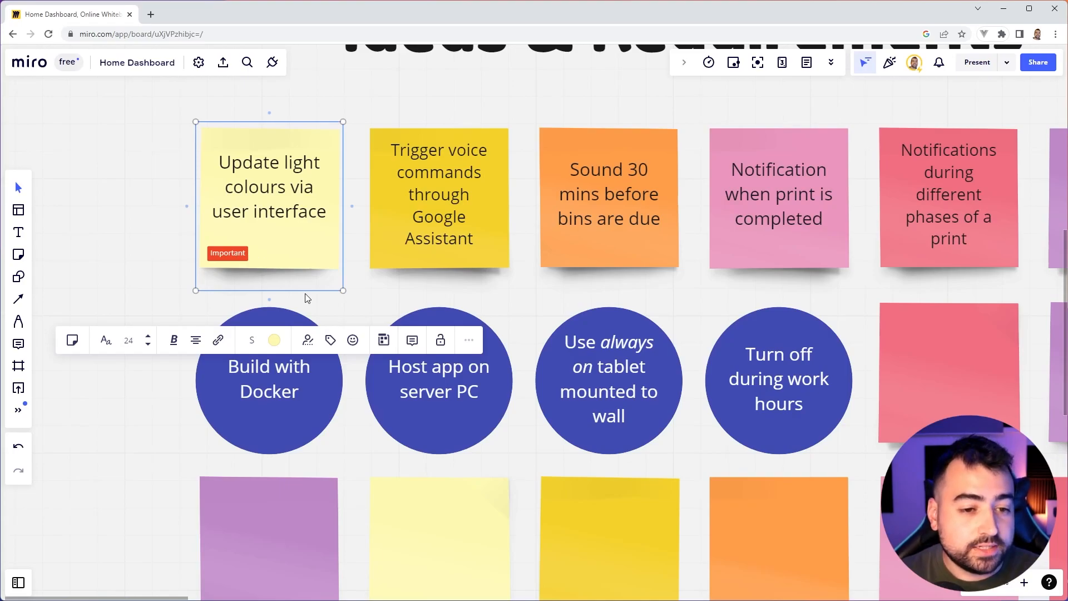
click(330, 341)
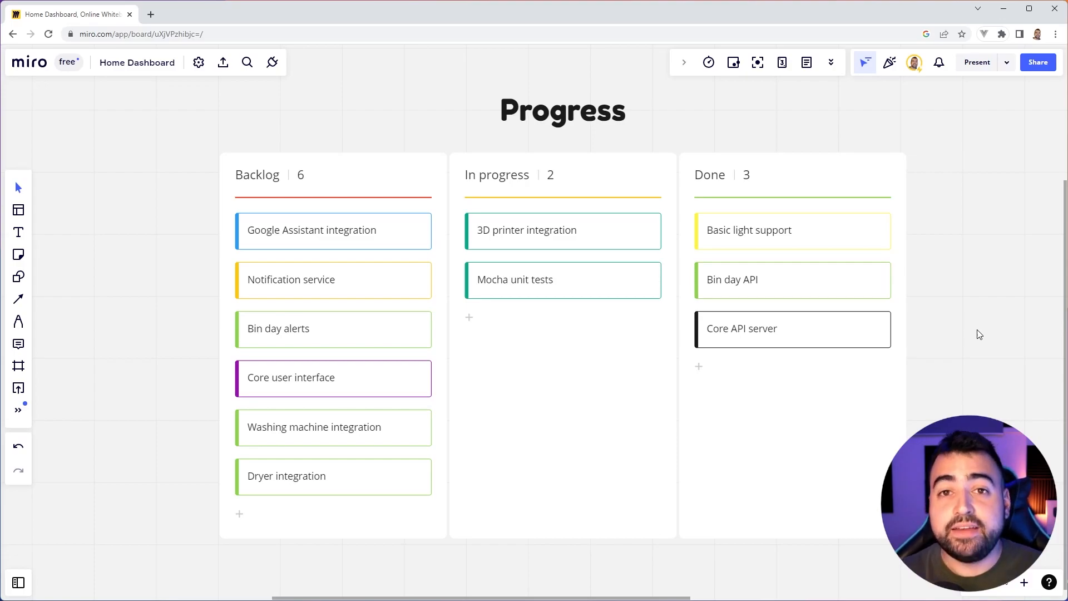
mouse_move(975, 333)
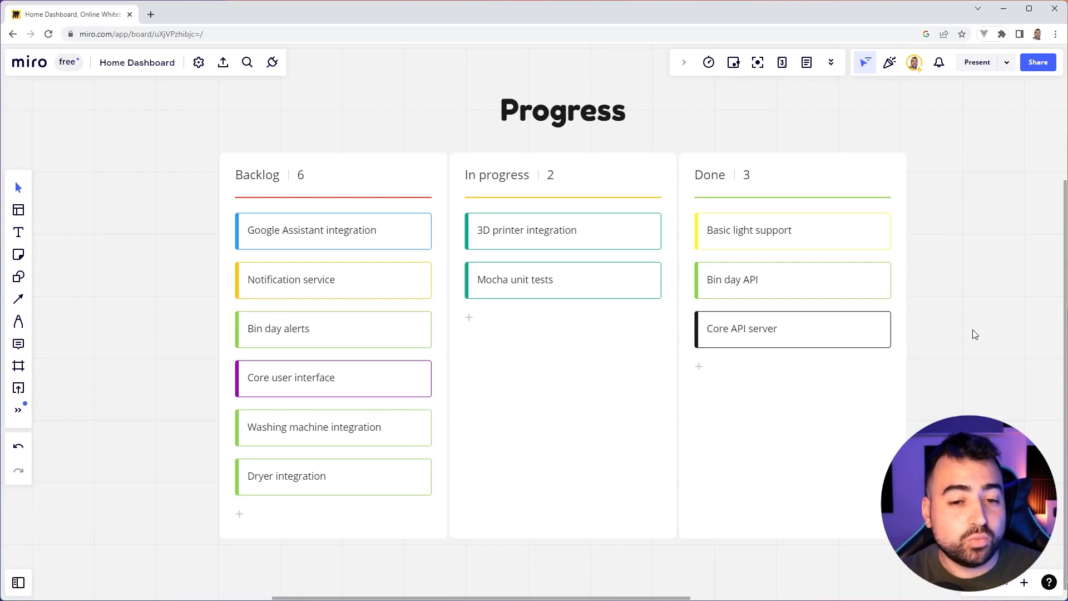
mouse_move(581, 390)
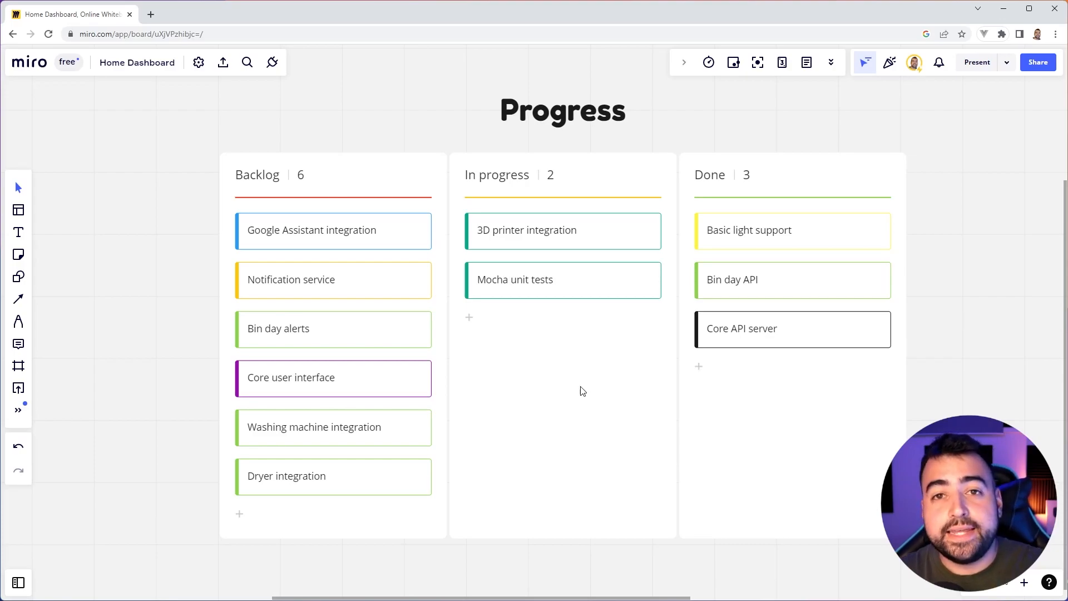
mouse_move(239, 514)
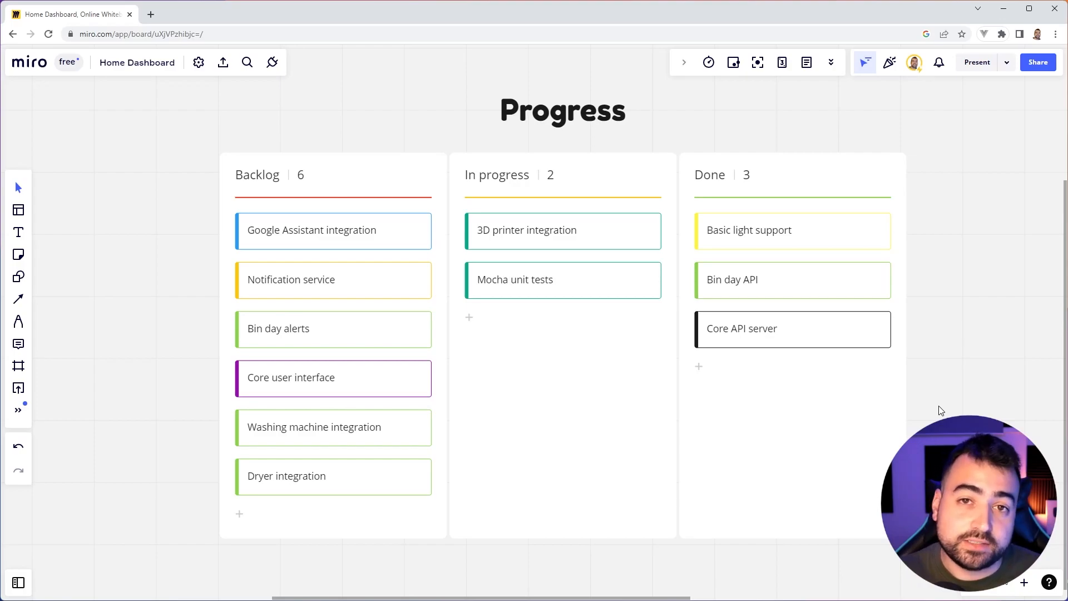
mouse_move(828, 463)
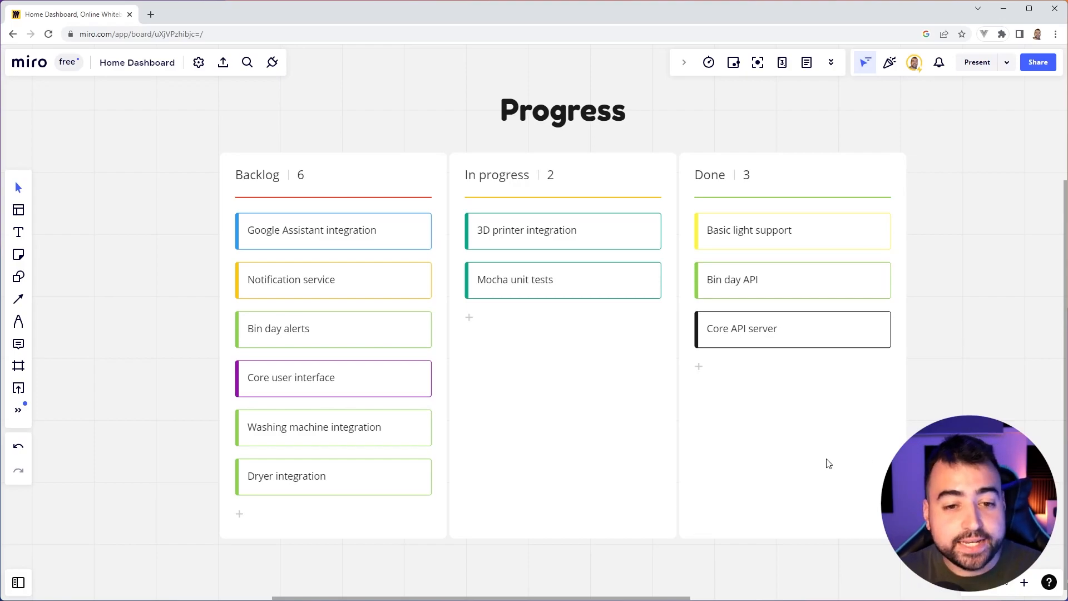
click(514, 279)
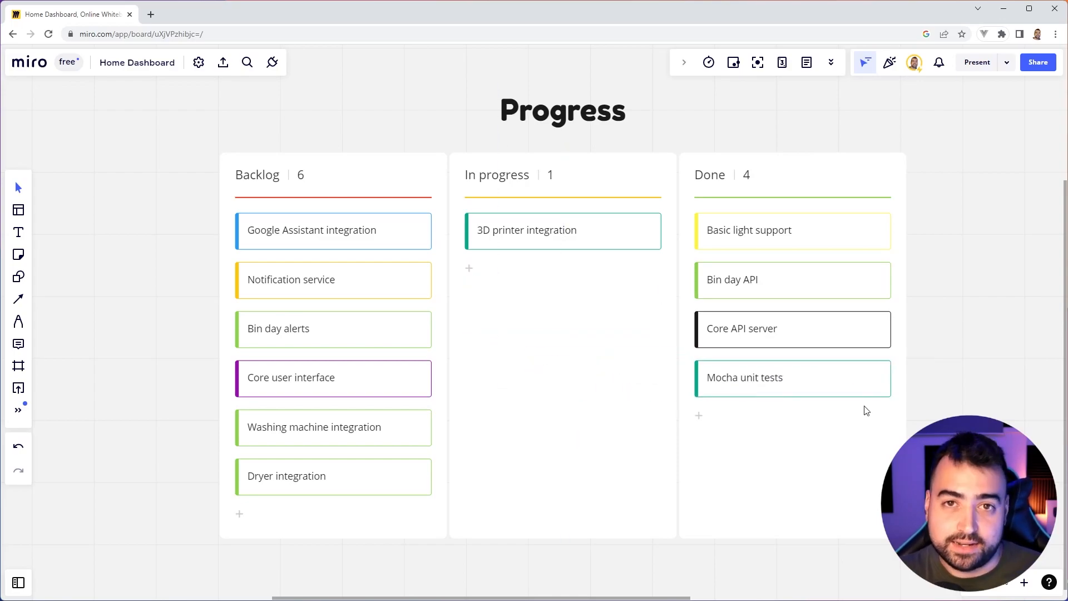
drag(792, 378, 561, 279)
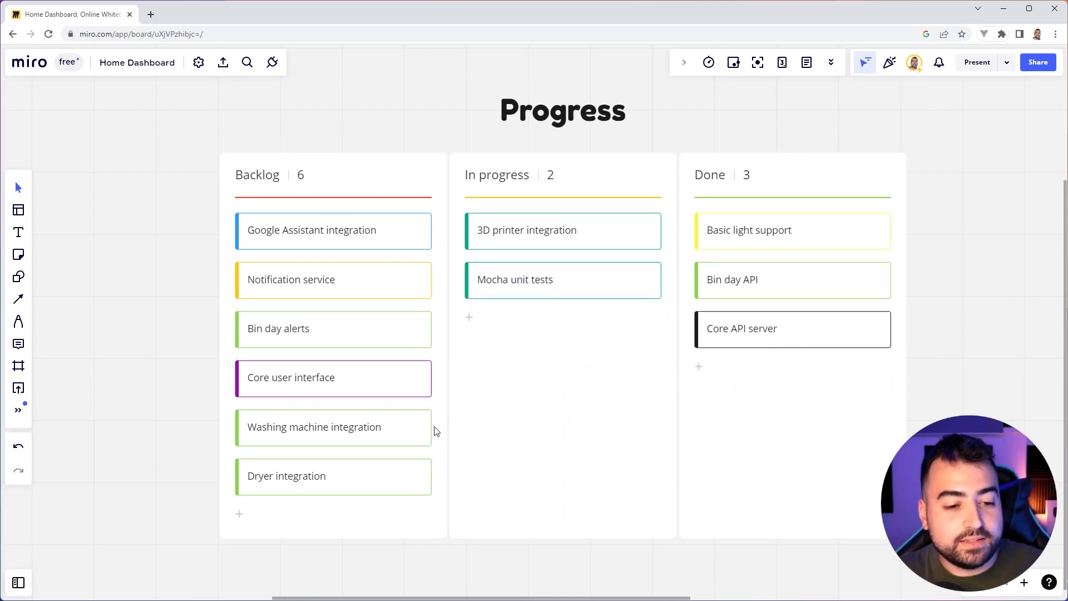
drag(333, 474, 562, 406)
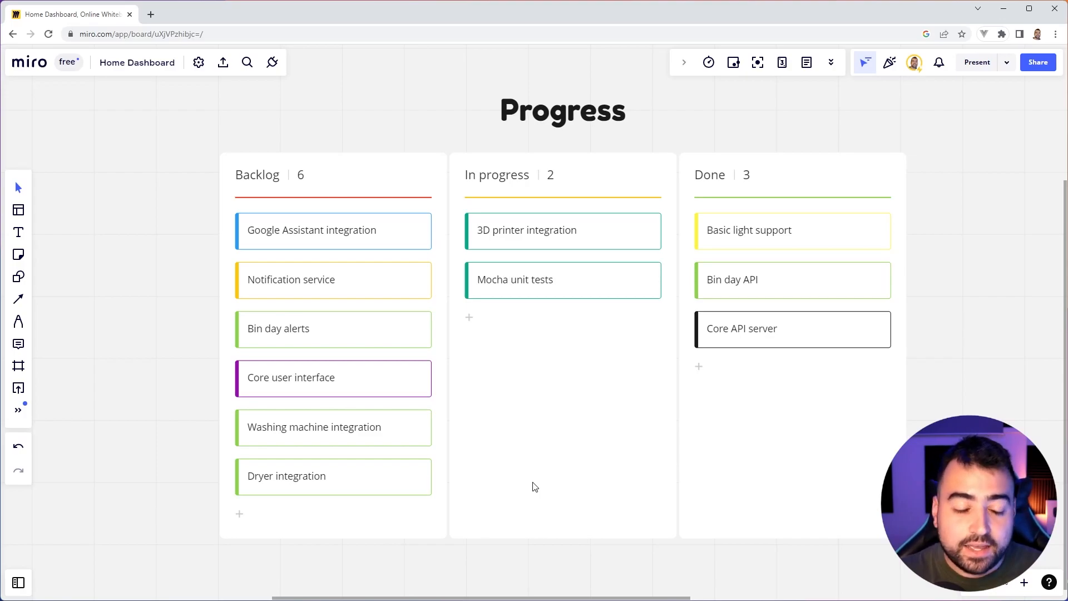
mouse_move(421, 321)
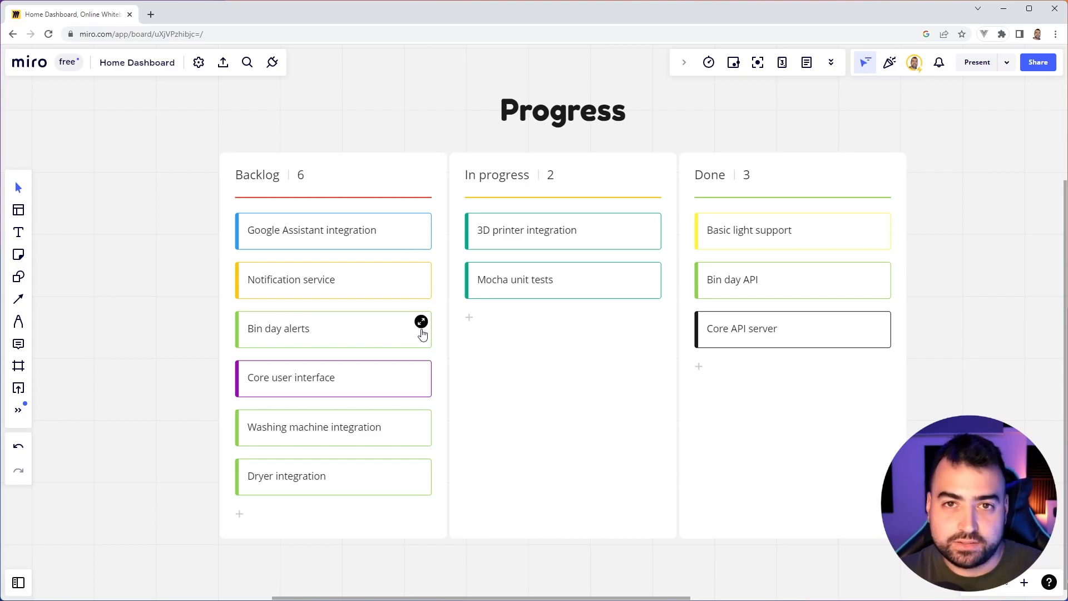
mouse_move(581, 396)
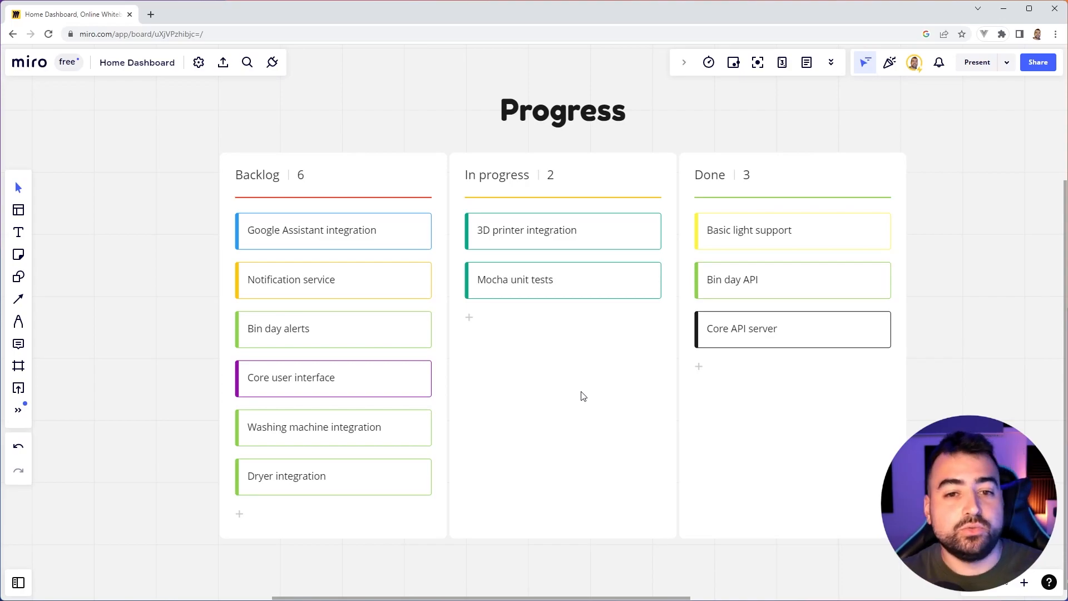
mouse_move(517, 372)
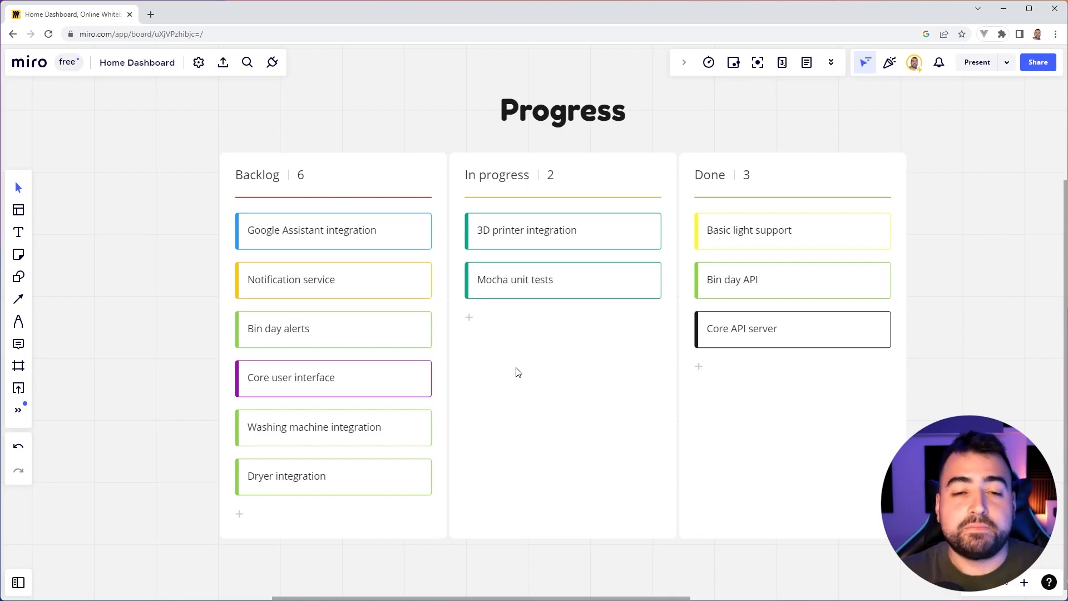
mouse_move(382, 349)
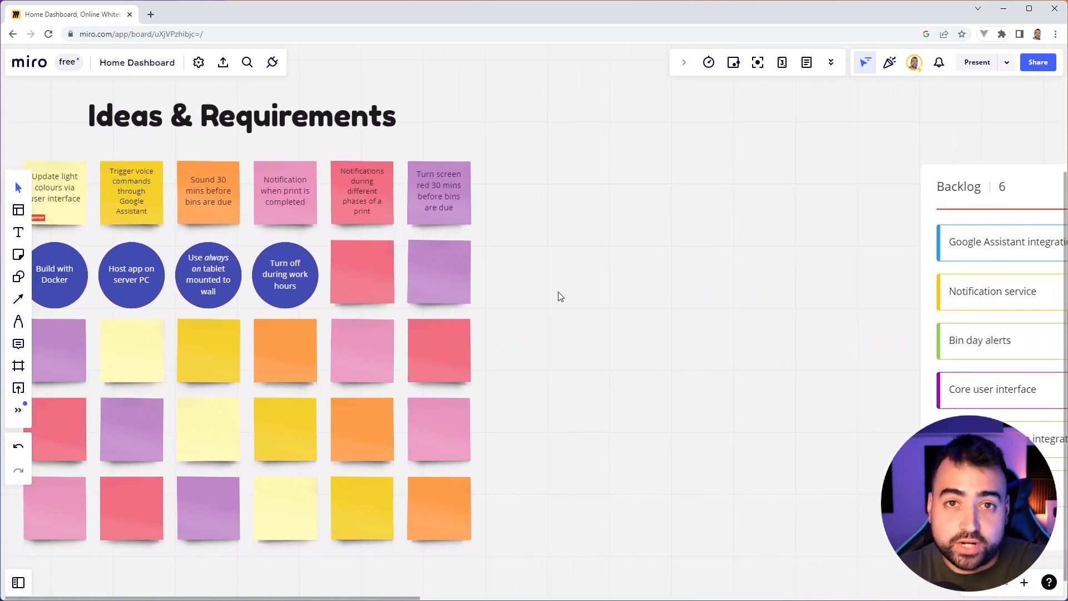
mouse_move(459, 240)
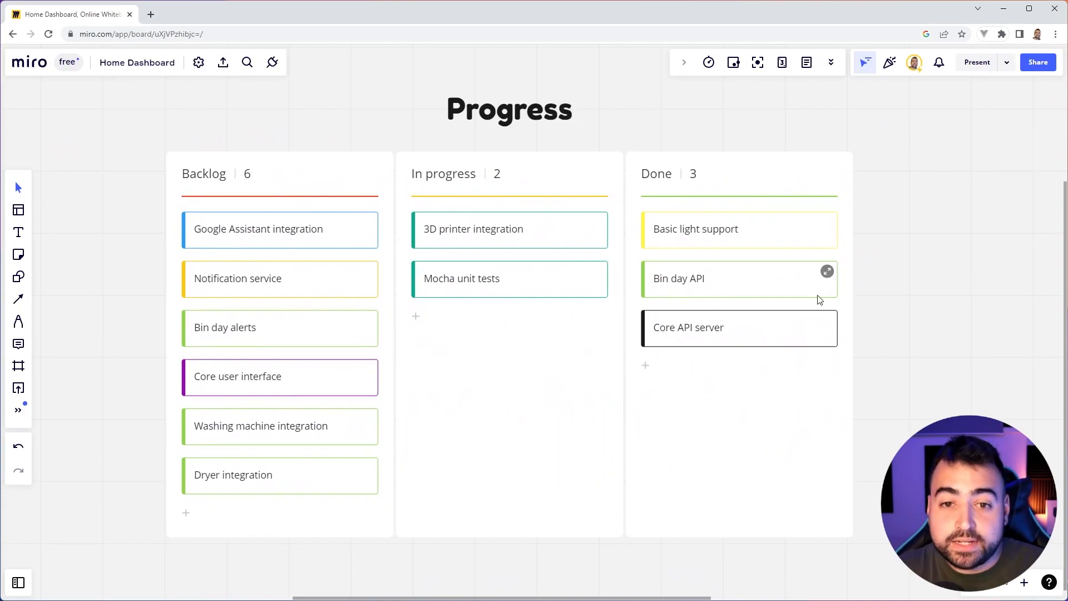
mouse_move(1034, 336)
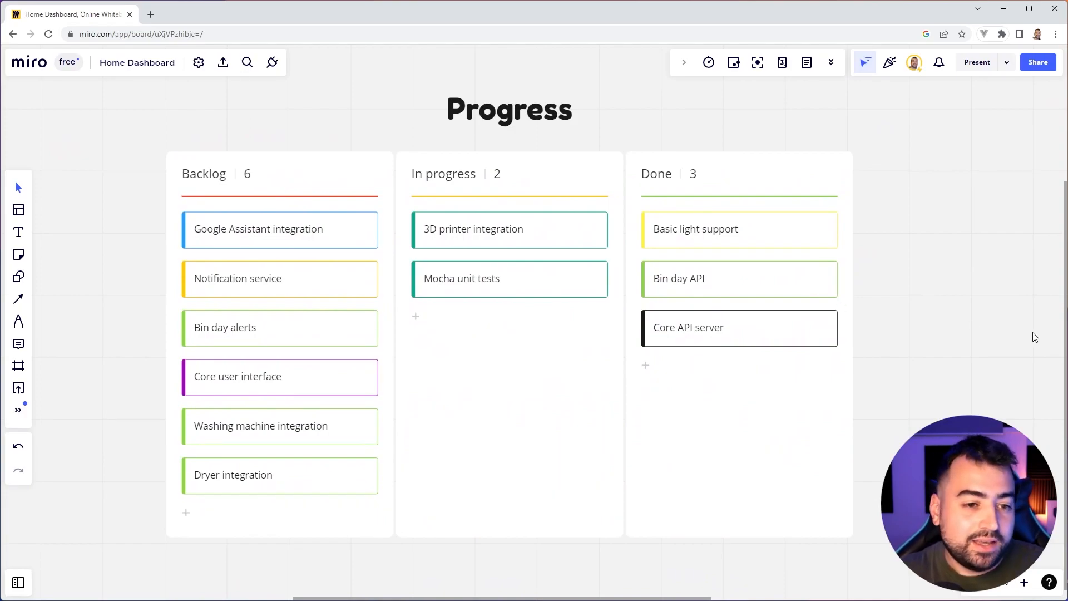
mouse_move(564, 430)
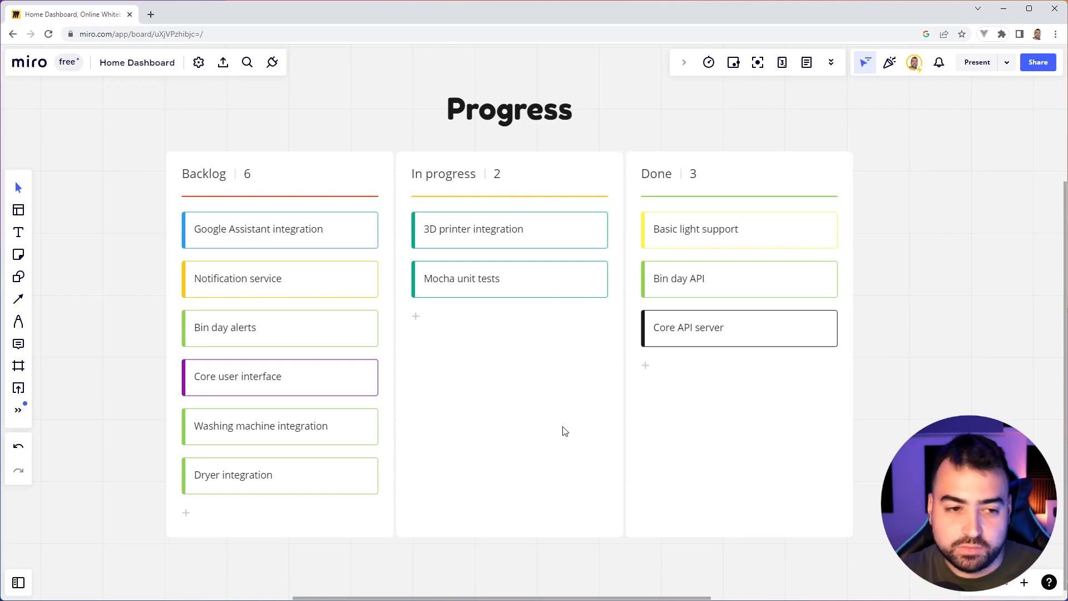
mouse_move(307, 242)
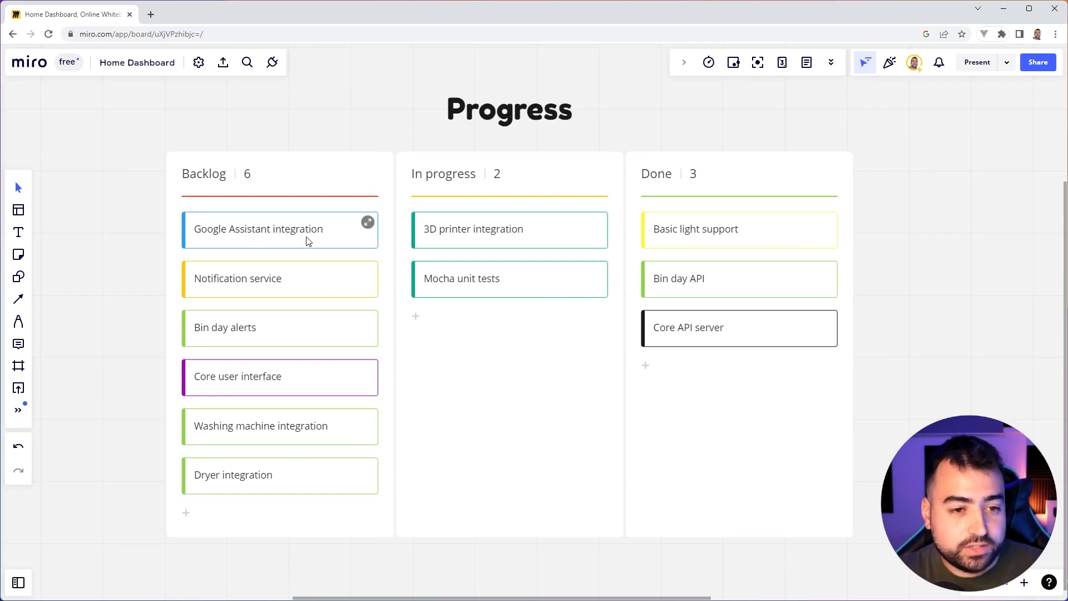
click(279, 229)
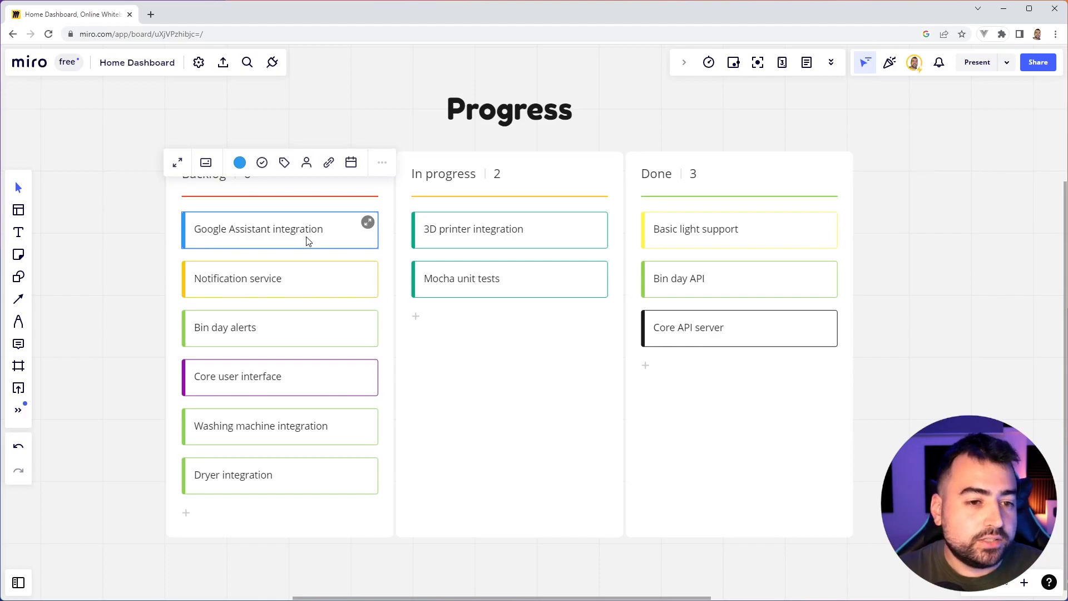
click(284, 162)
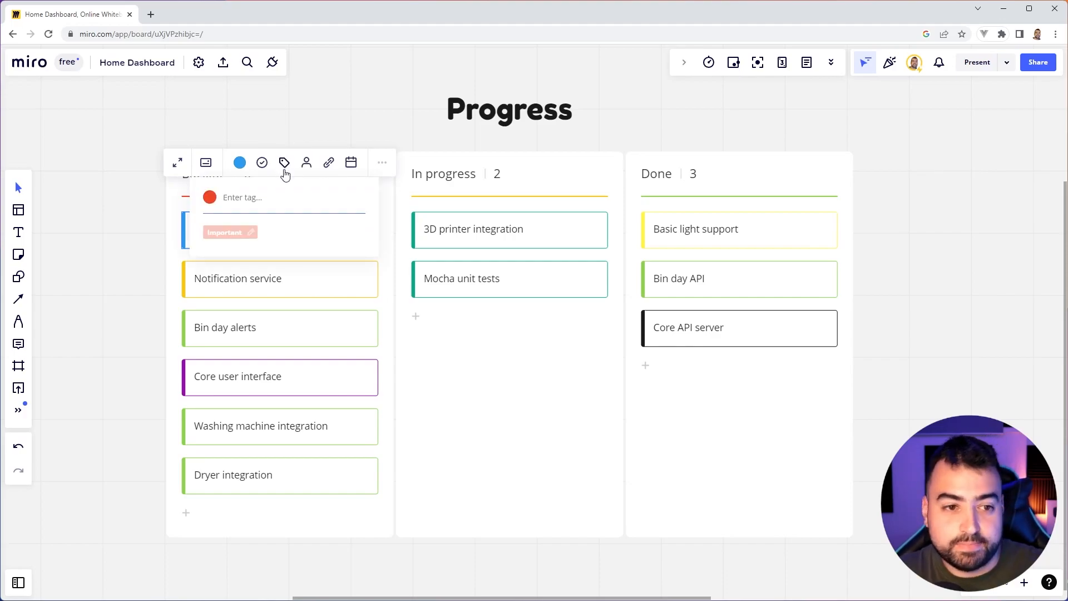
mouse_move(280, 178)
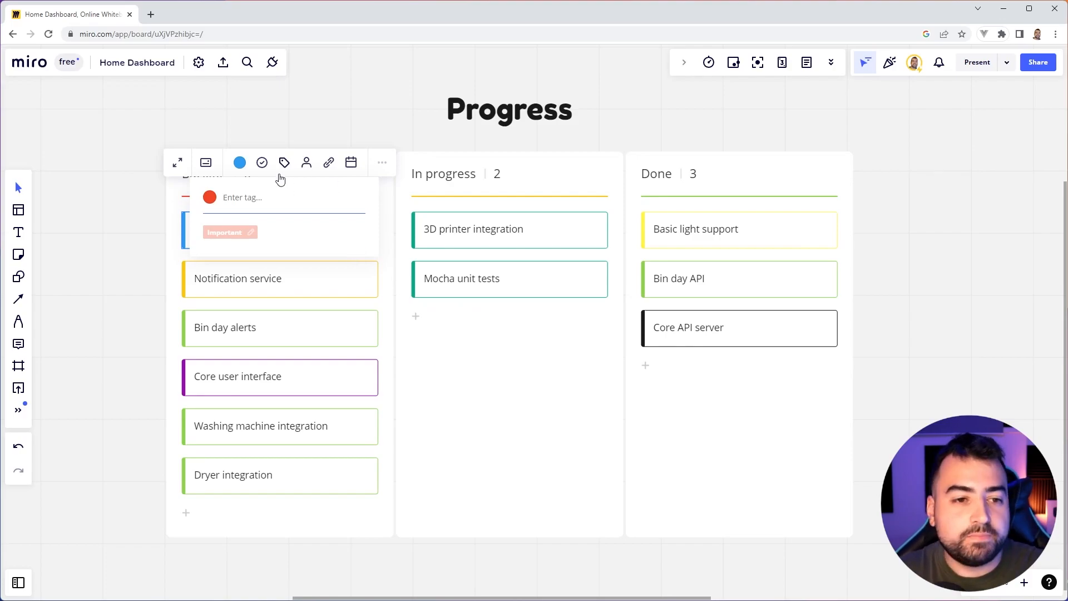
click(261, 162)
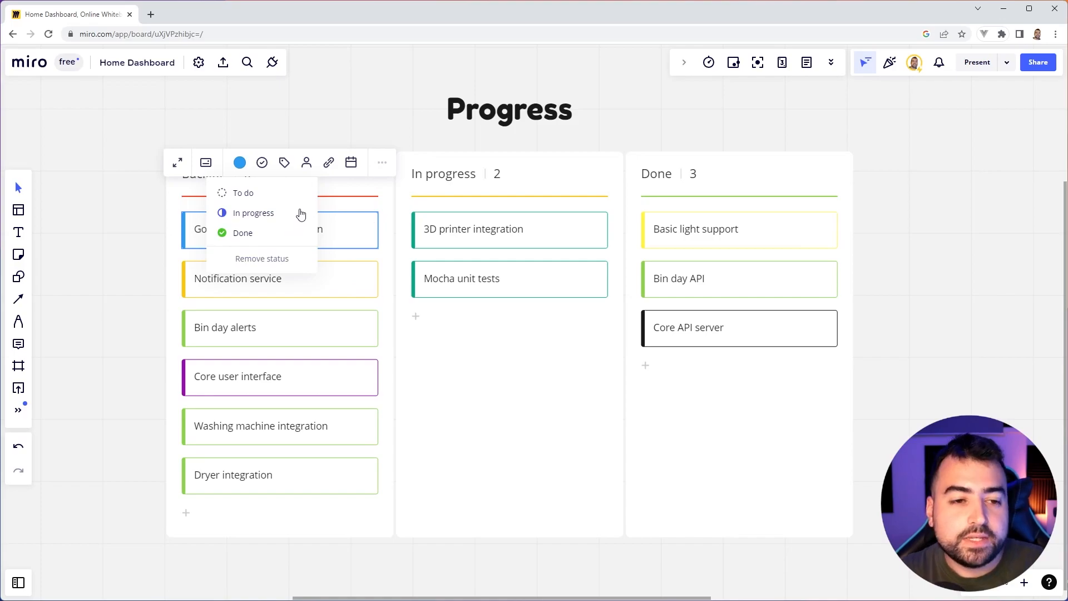
mouse_move(306, 163)
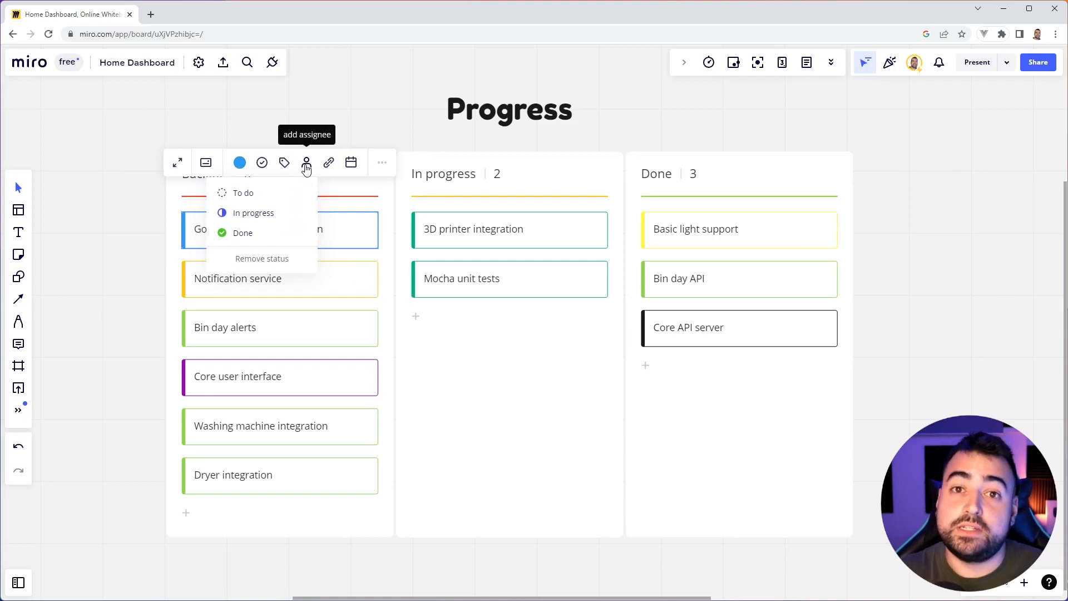
mouse_move(351, 162)
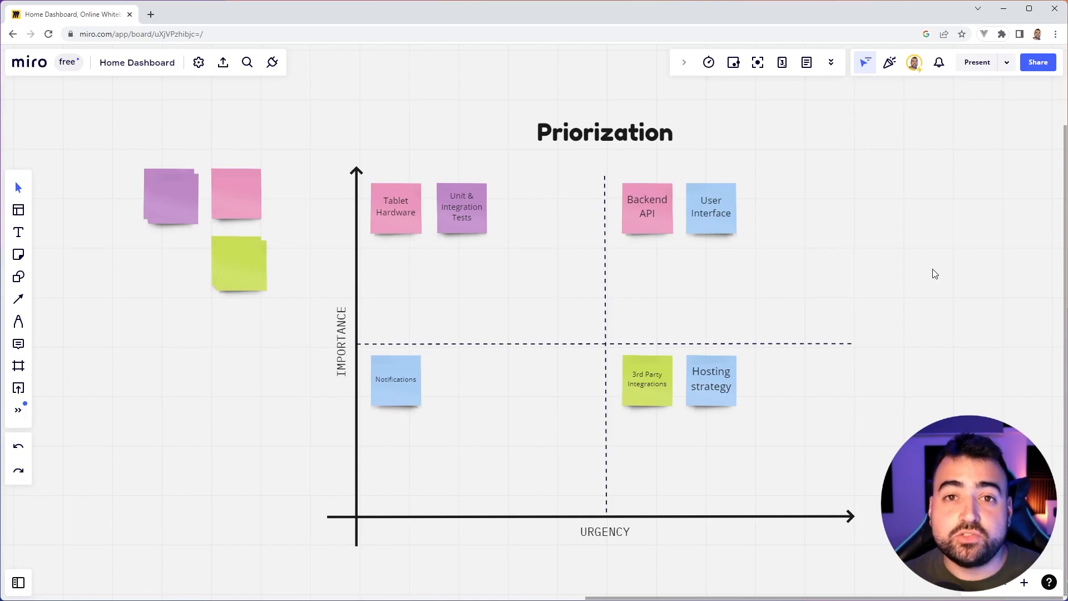
mouse_move(687, 369)
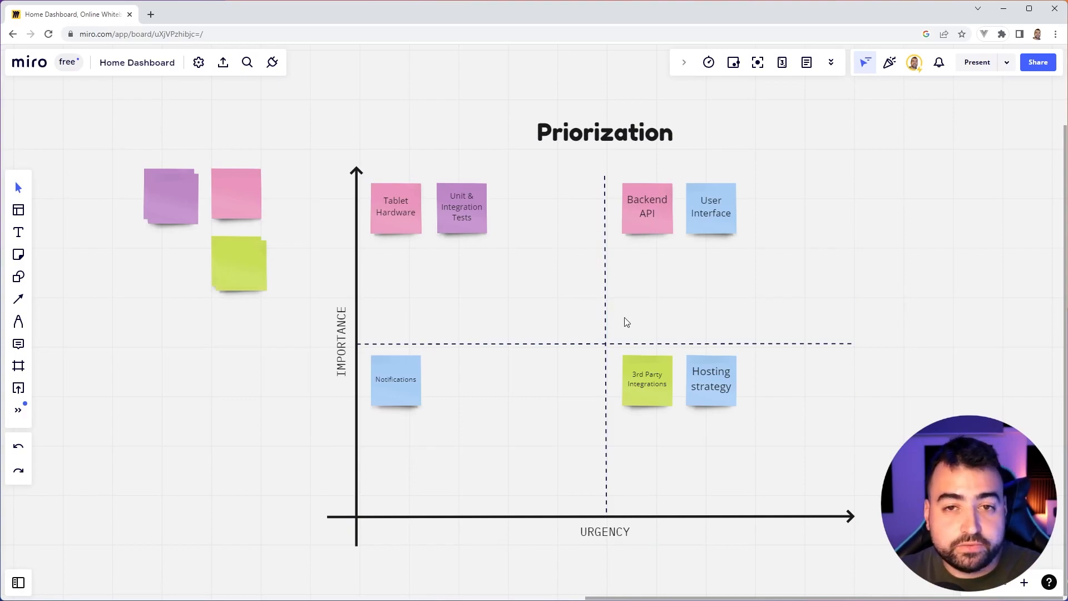
mouse_move(639, 293)
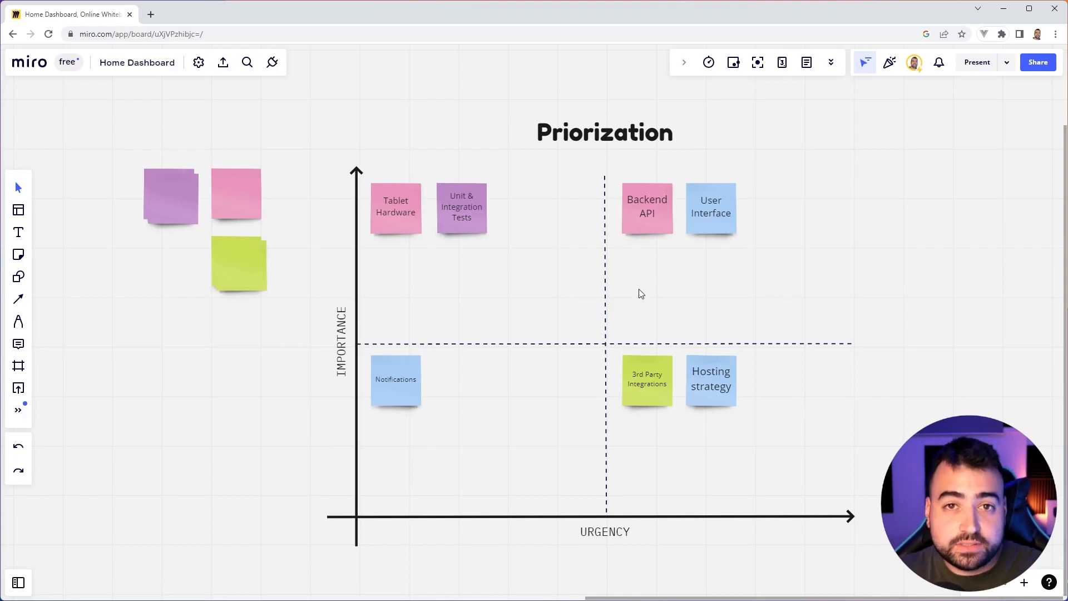
mouse_move(748, 292)
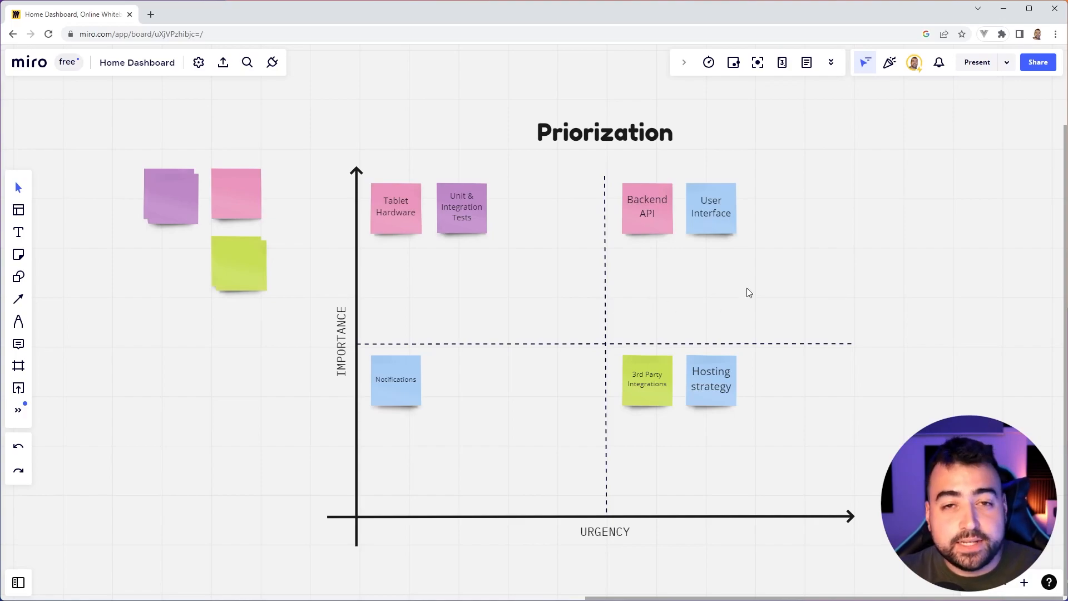
mouse_move(750, 188)
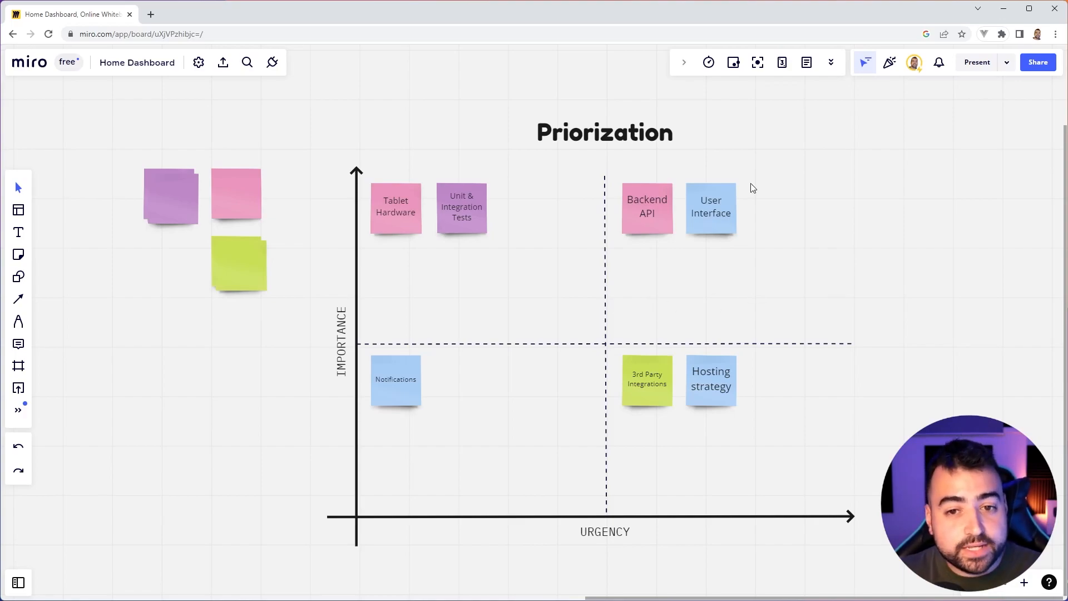
mouse_move(753, 281)
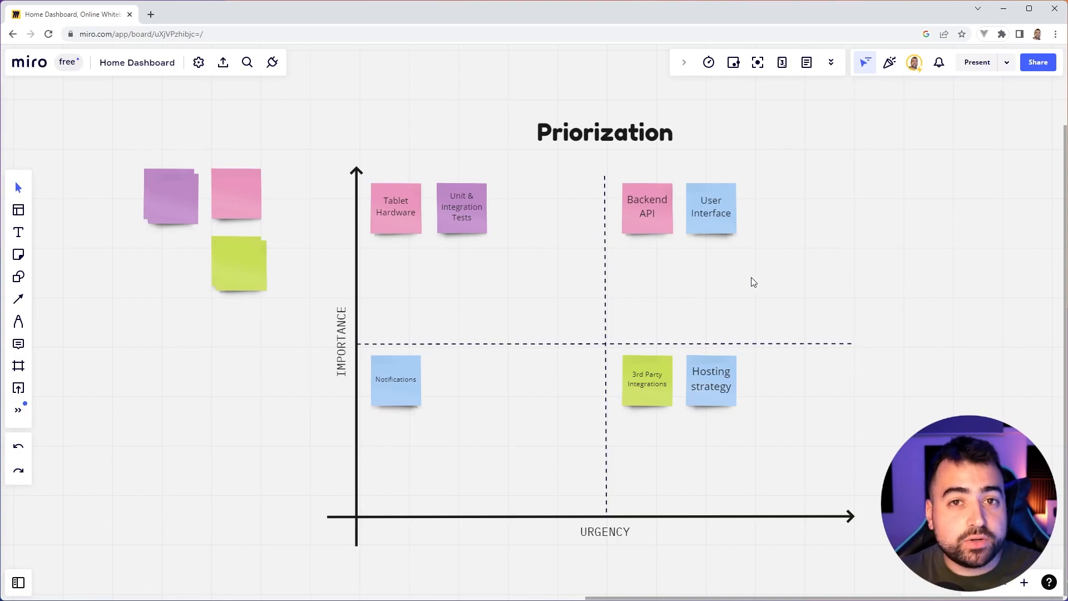
mouse_move(702, 320)
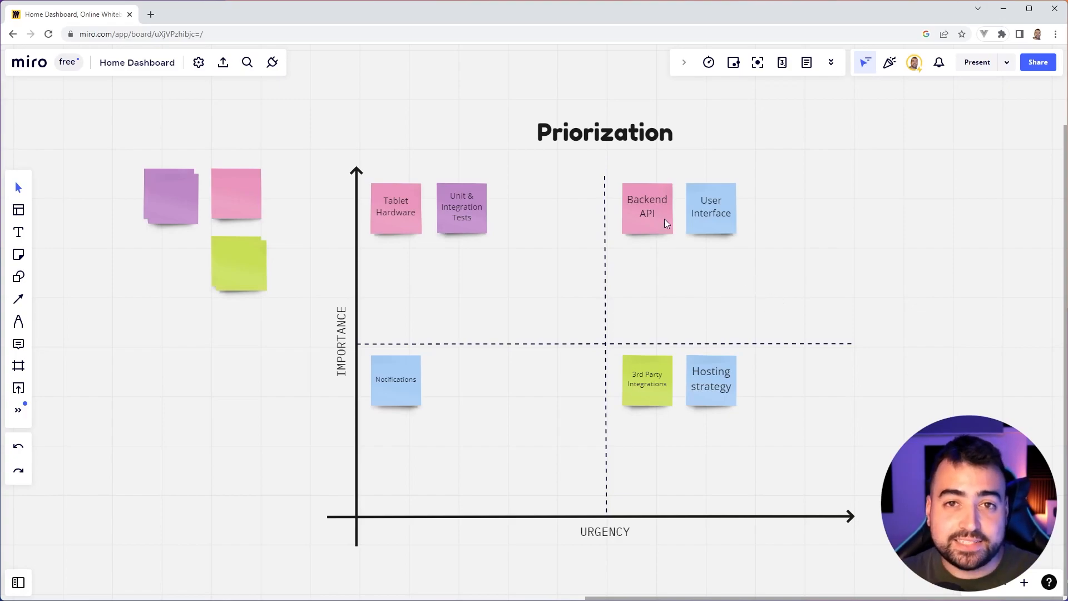
- Select sticky notes such as Unit & Integration Tests in the Priorization matrix
click(710, 209)
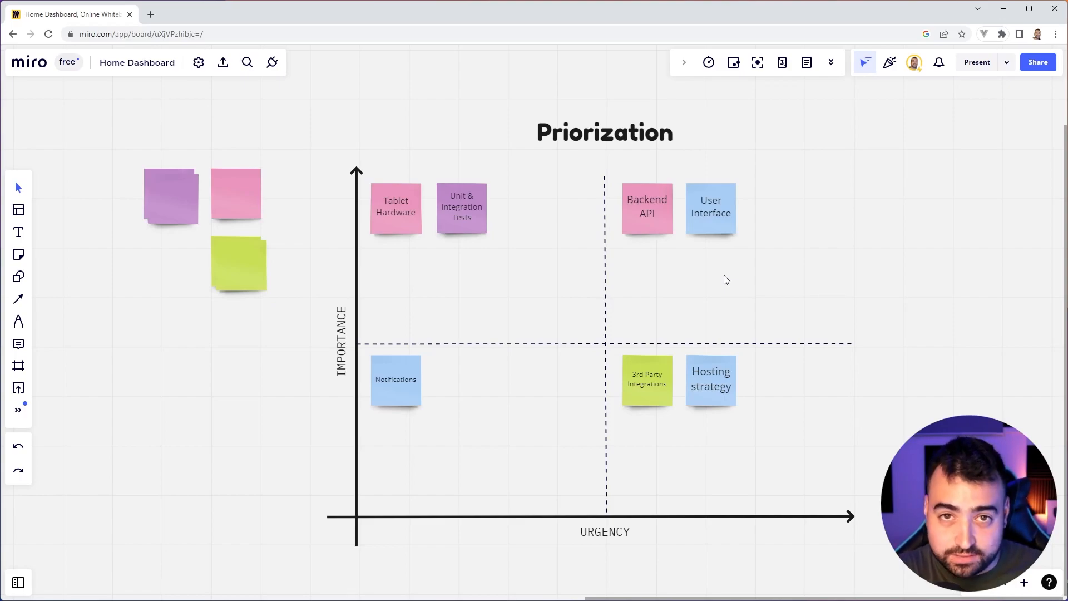
click(461, 209)
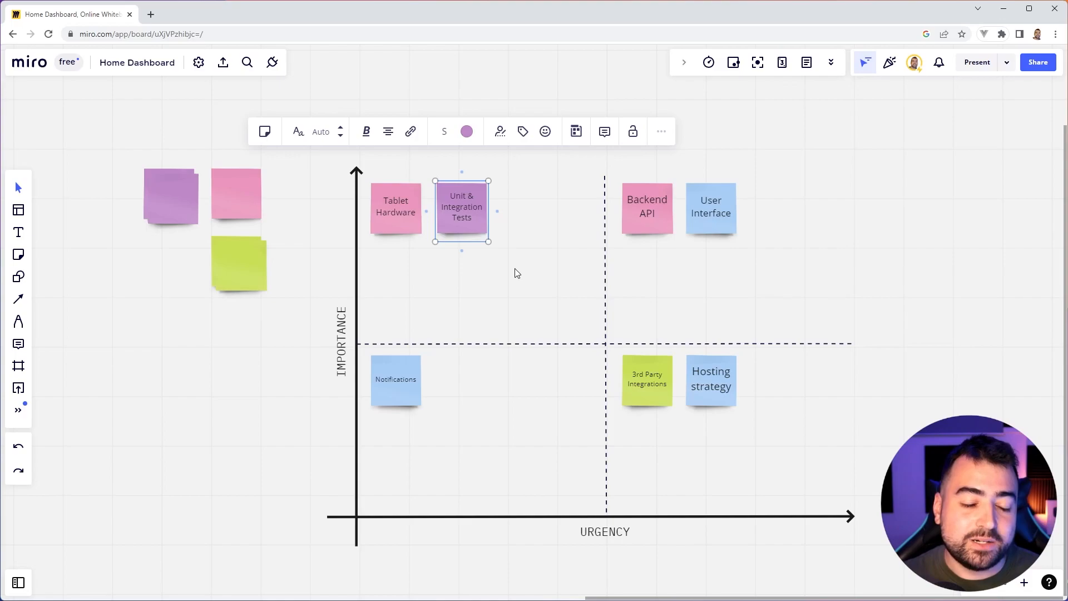
click(395, 207)
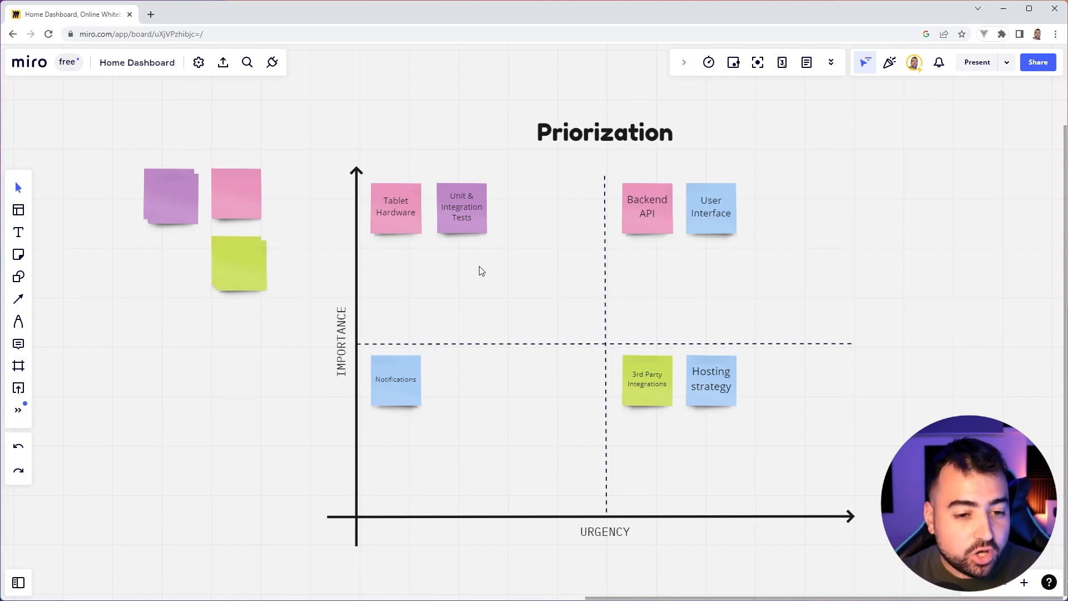
click(395, 380)
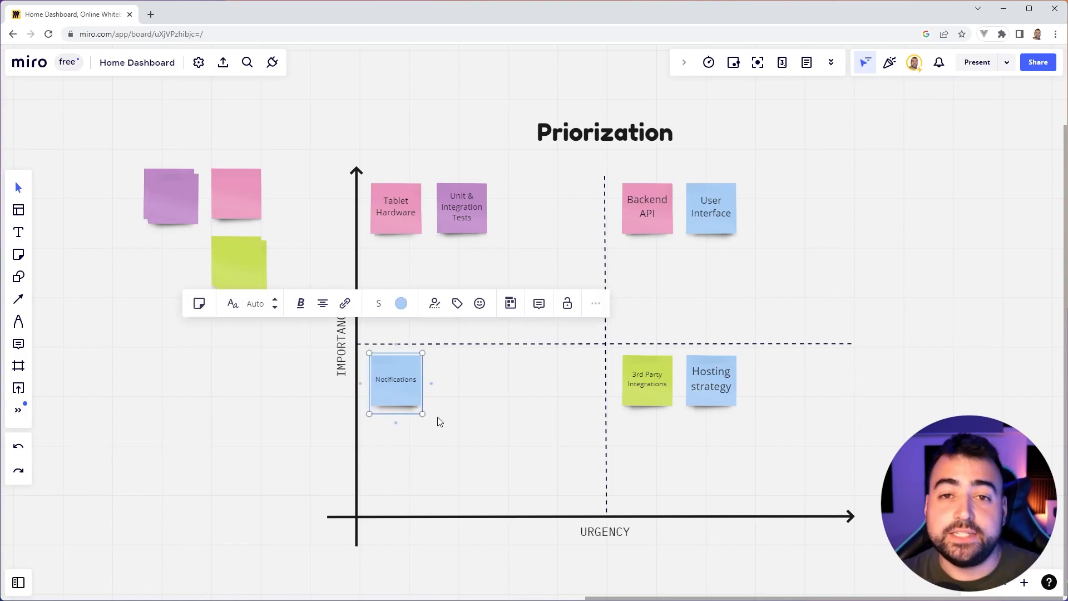
click(439, 419)
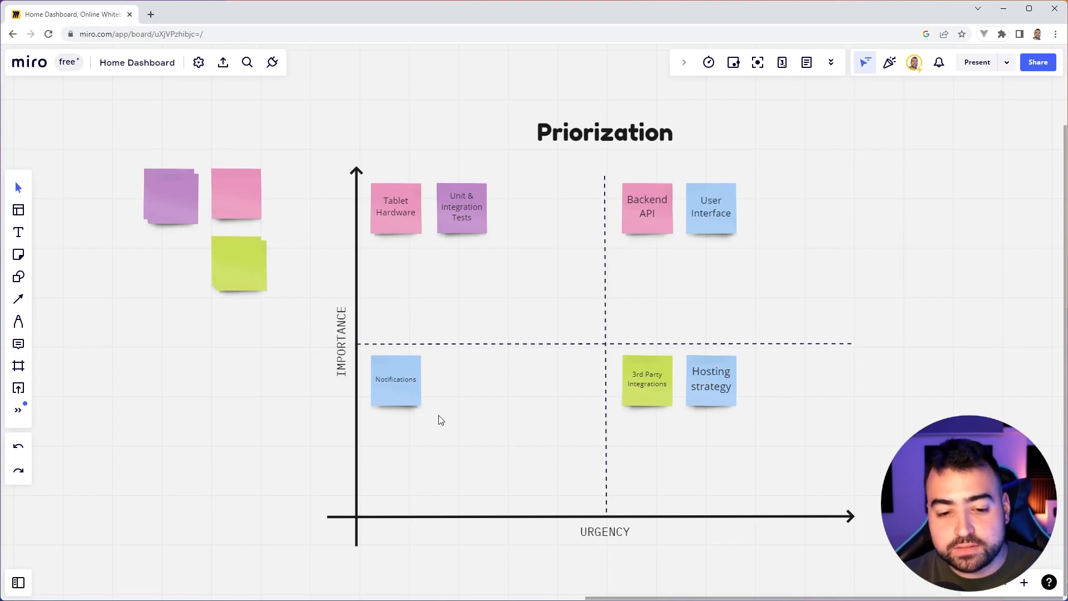
mouse_move(448, 425)
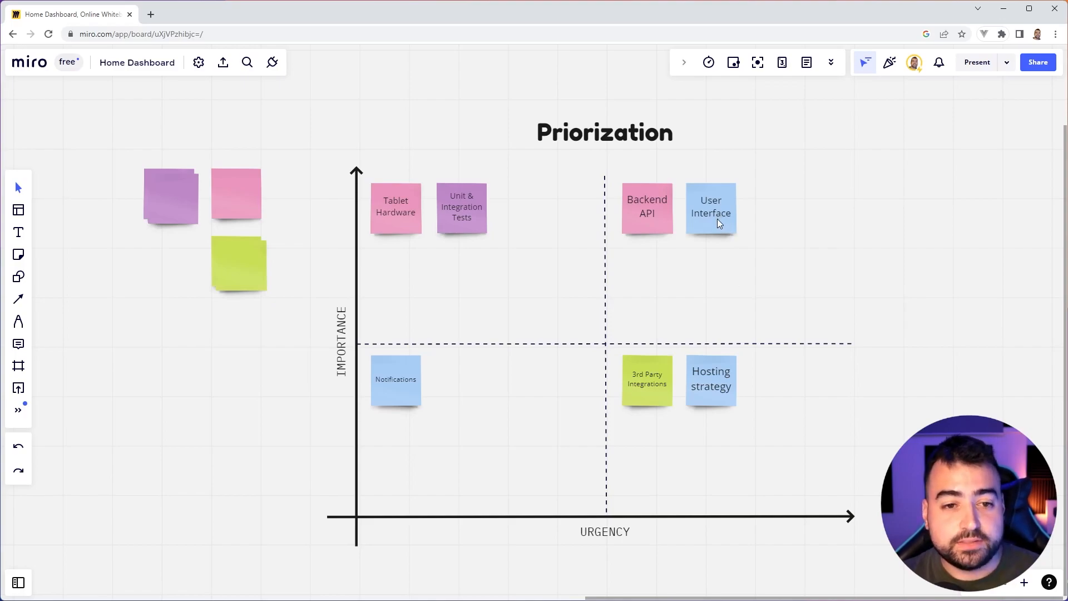
drag(711, 209, 527, 209)
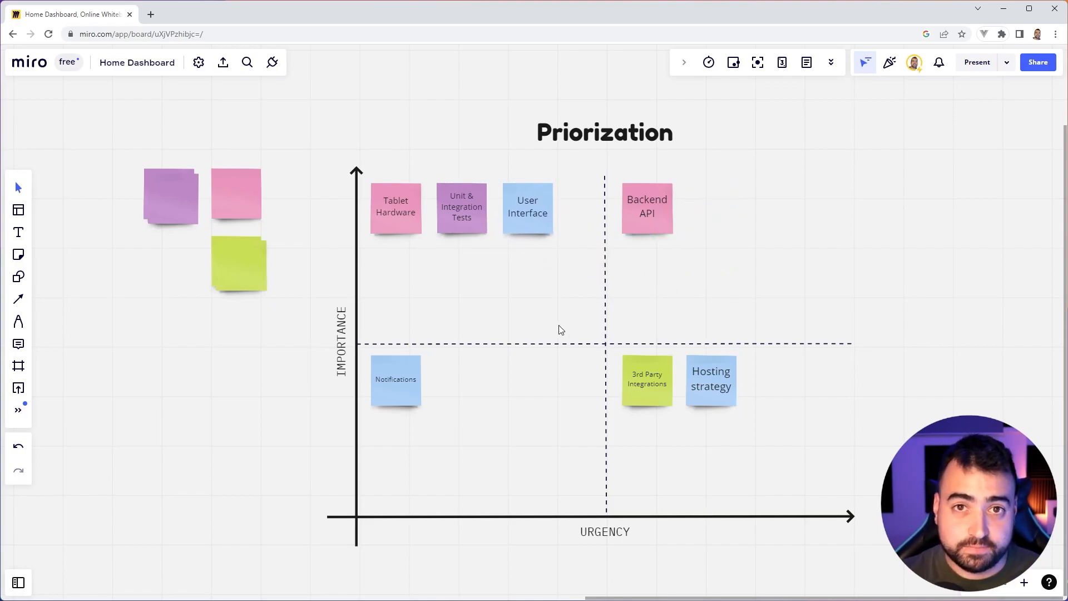
mouse_move(570, 317)
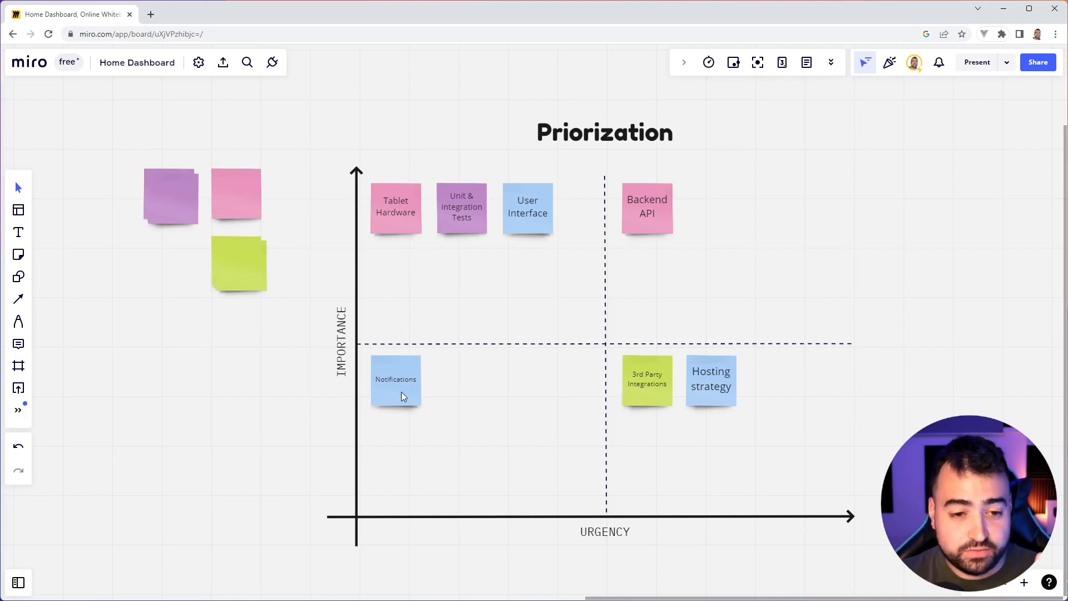
drag(394, 379, 724, 215)
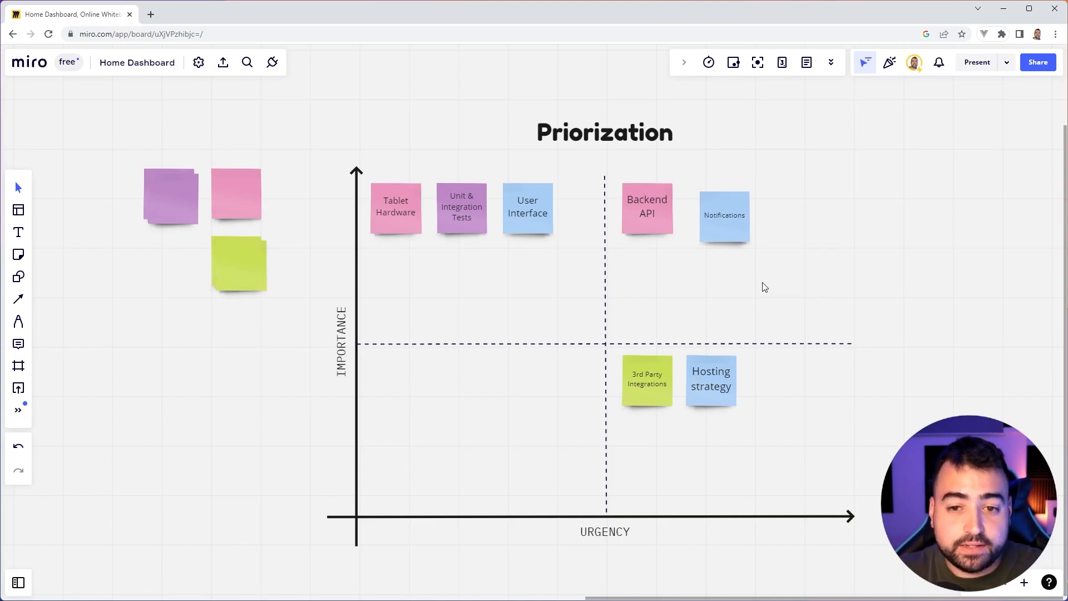
drag(724, 215, 401, 385)
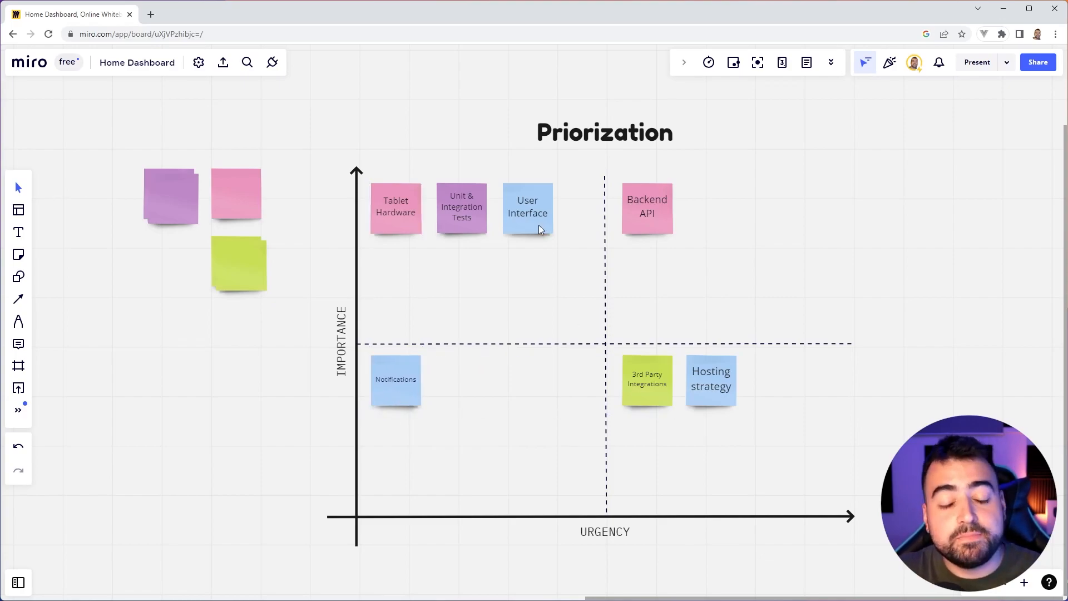
drag(527, 207, 711, 210)
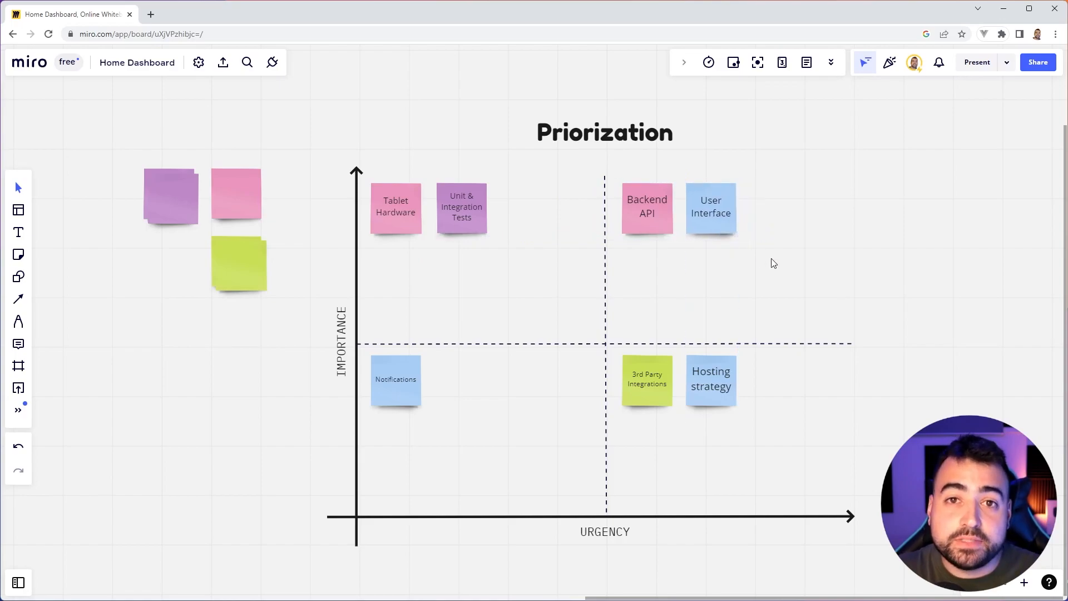
mouse_move(706, 311)
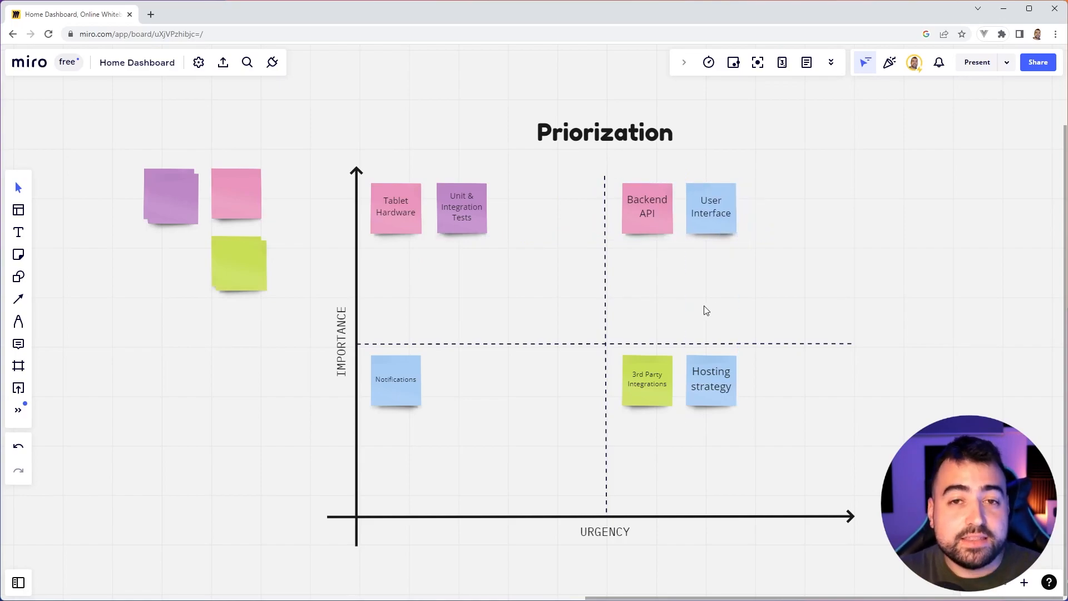